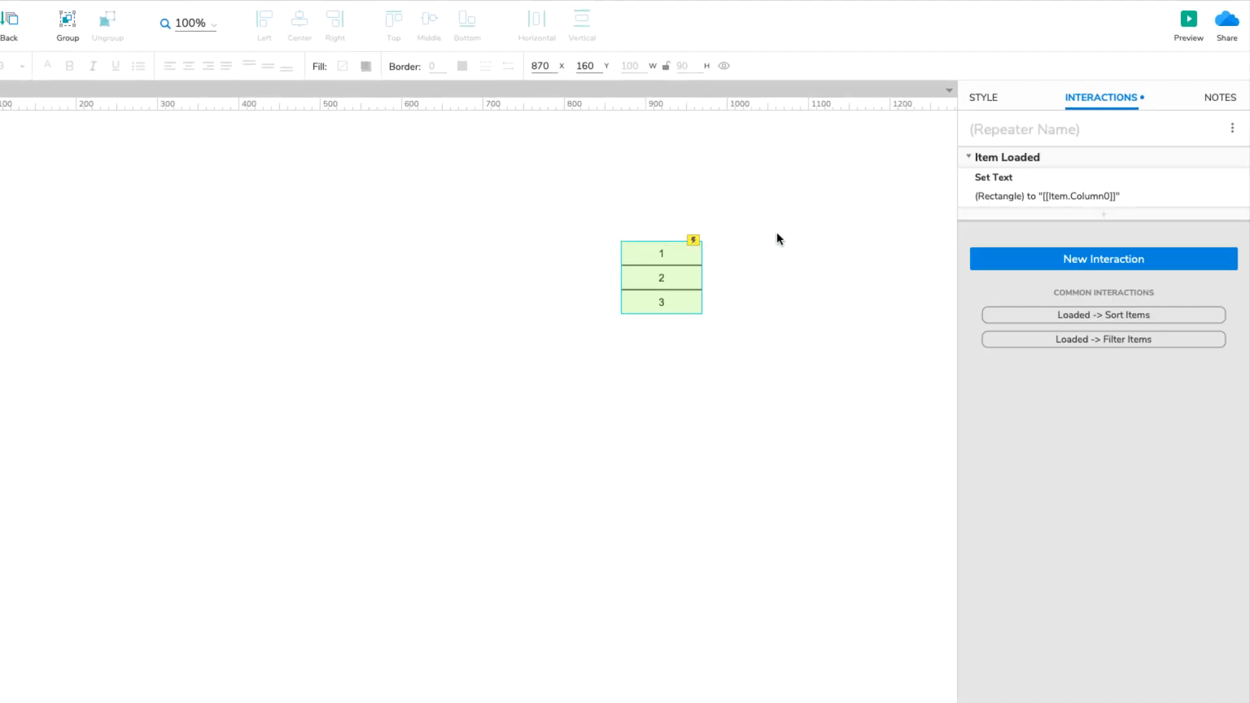
- Reorder the repeater's five data rows with Move Row Up so they list 4, 2, 1, 5, 3
{"action": "left_click", "coordinate": [983, 98]}
{"action": "type", "text": "4"}
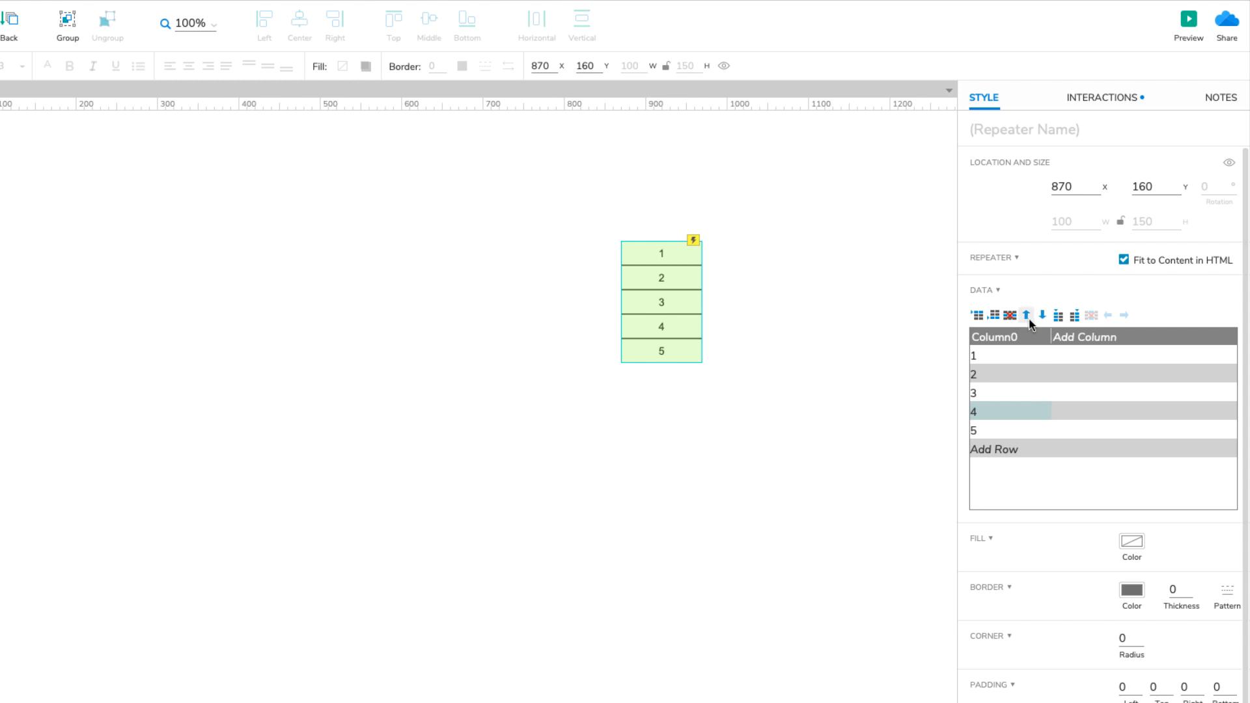
{"action": "left_click", "coordinate": [1028, 315]}
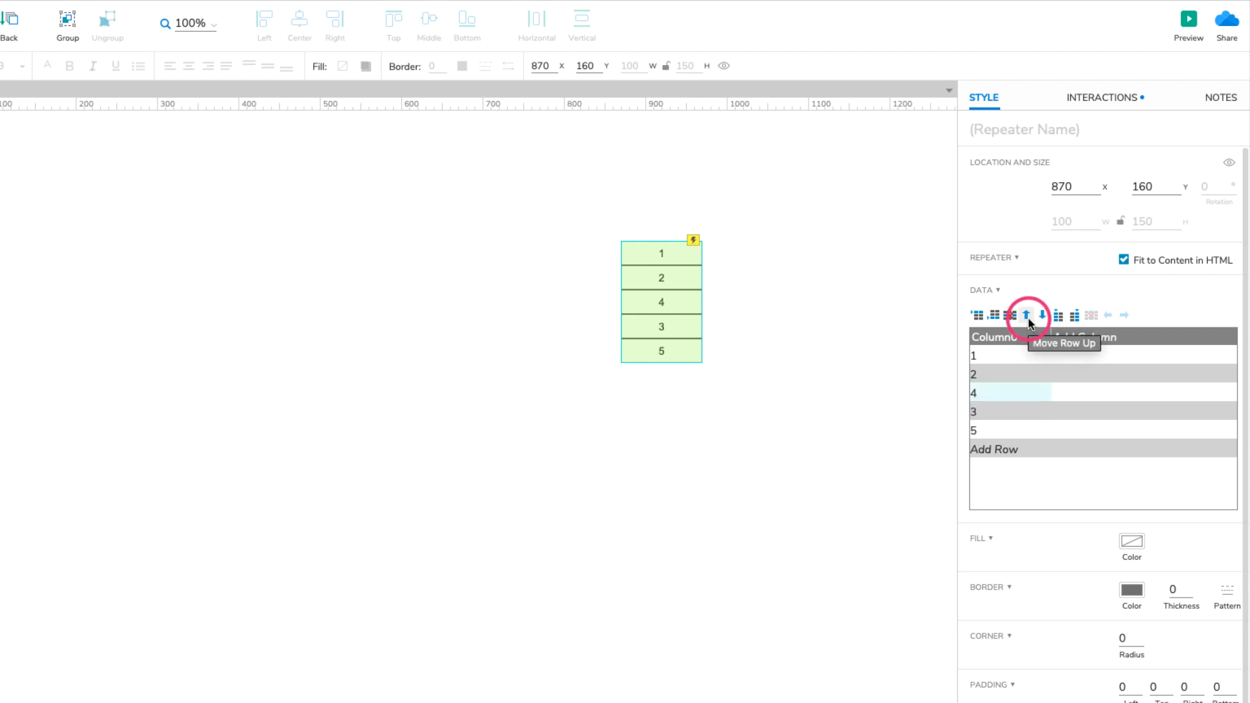
{"action": "left_click", "coordinate": [1028, 314]}
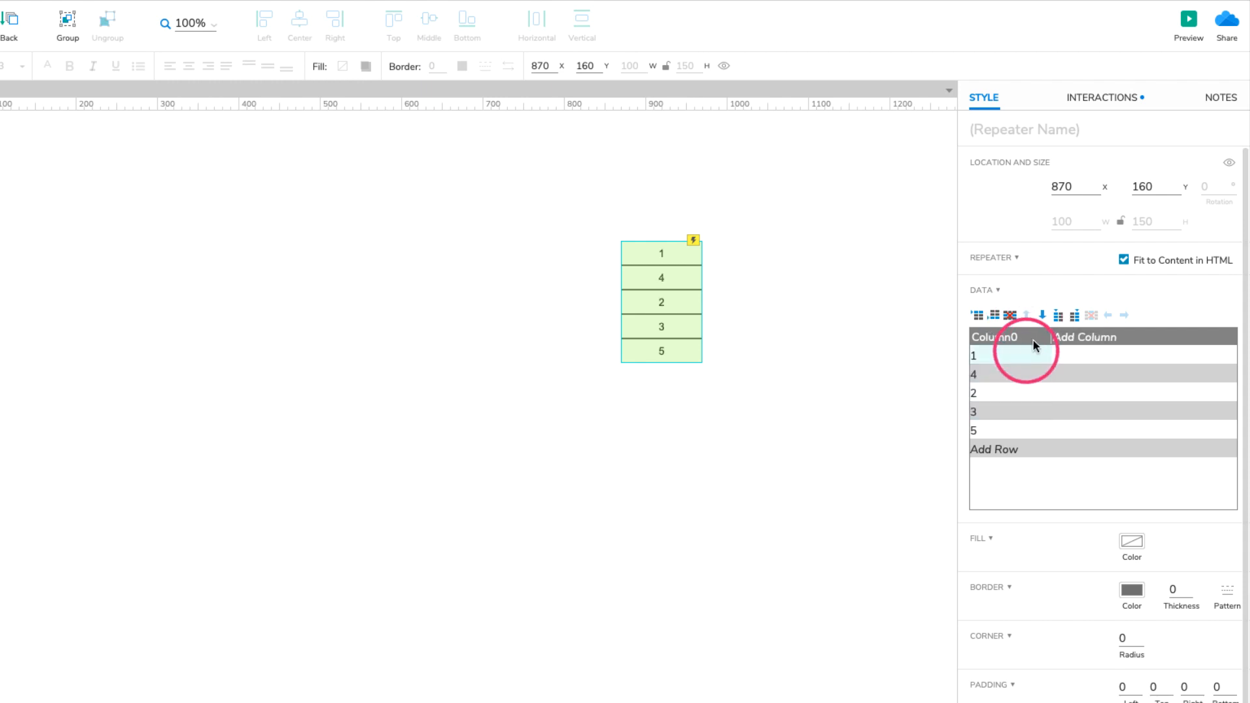
{"action": "left_click", "coordinate": [1027, 315]}
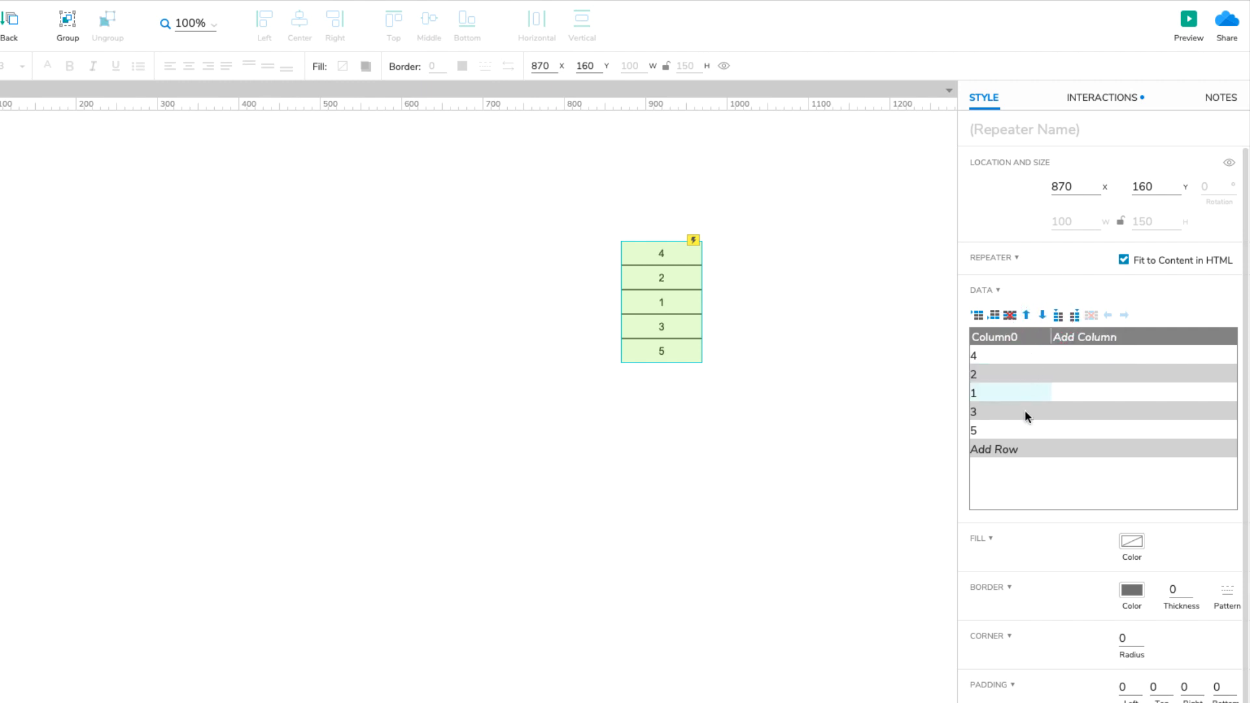
{"action": "left_click", "coordinate": [1027, 315]}
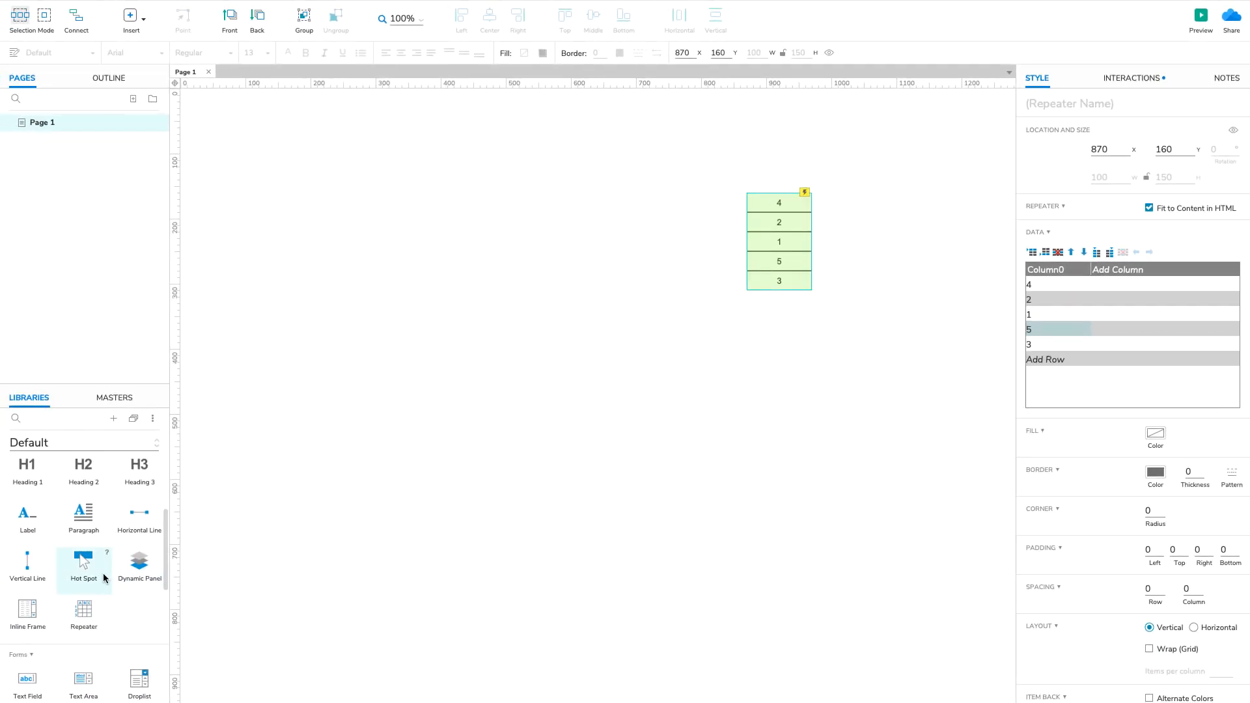
- Place a Primary Button right of the repeater and label it Add Sort
{"action": "left_click_drag", "start_coordinate": [51, 599], "coordinate": [364, 572]}
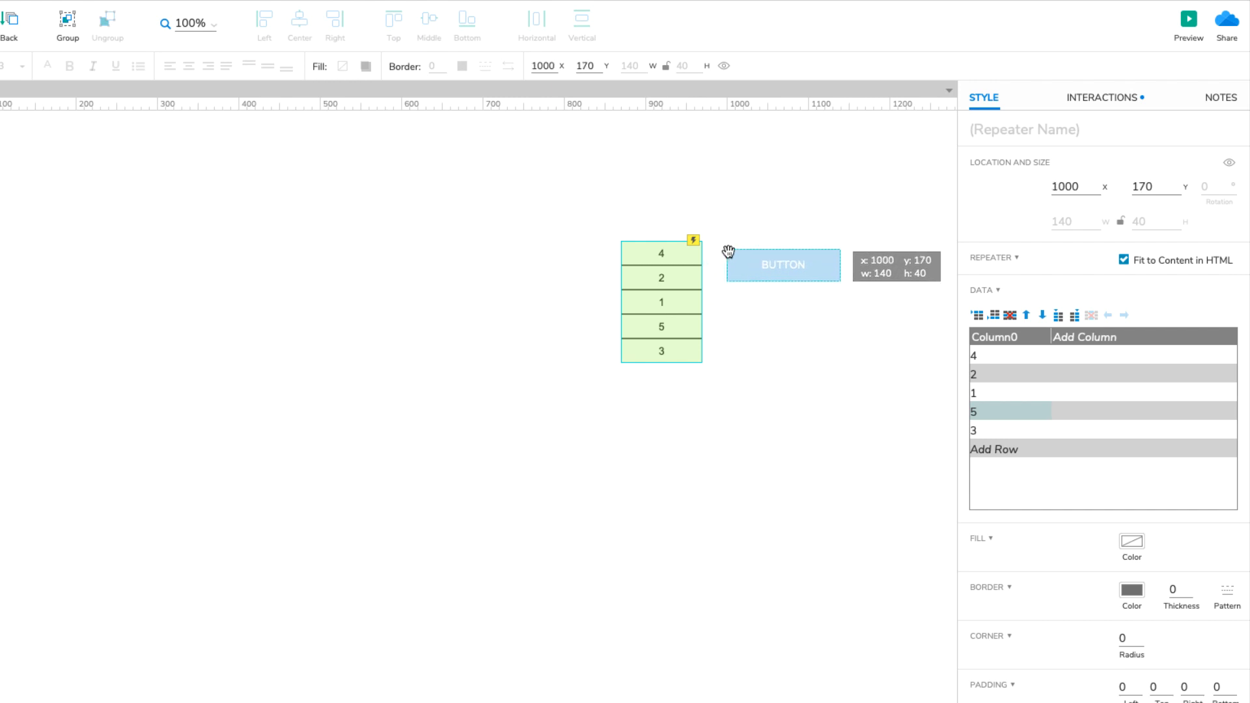
{"action": "left_click", "coordinate": [783, 264]}
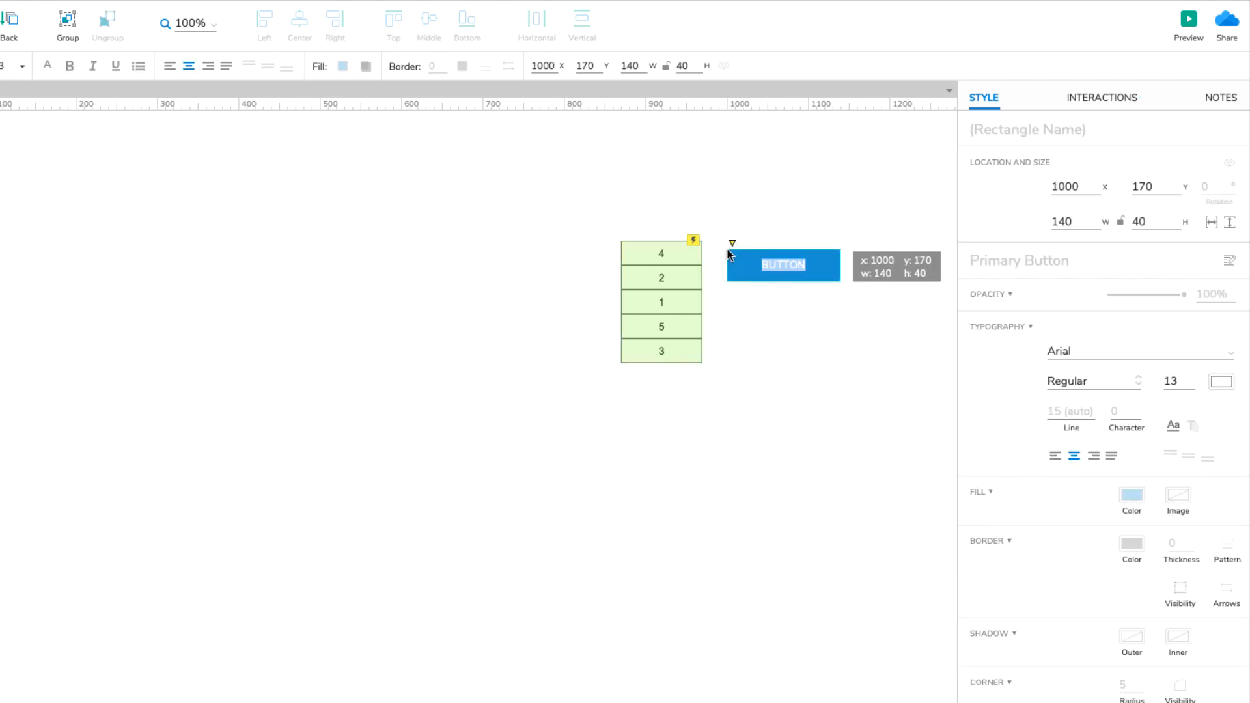
{"action": "type", "text": "Add Sort"}
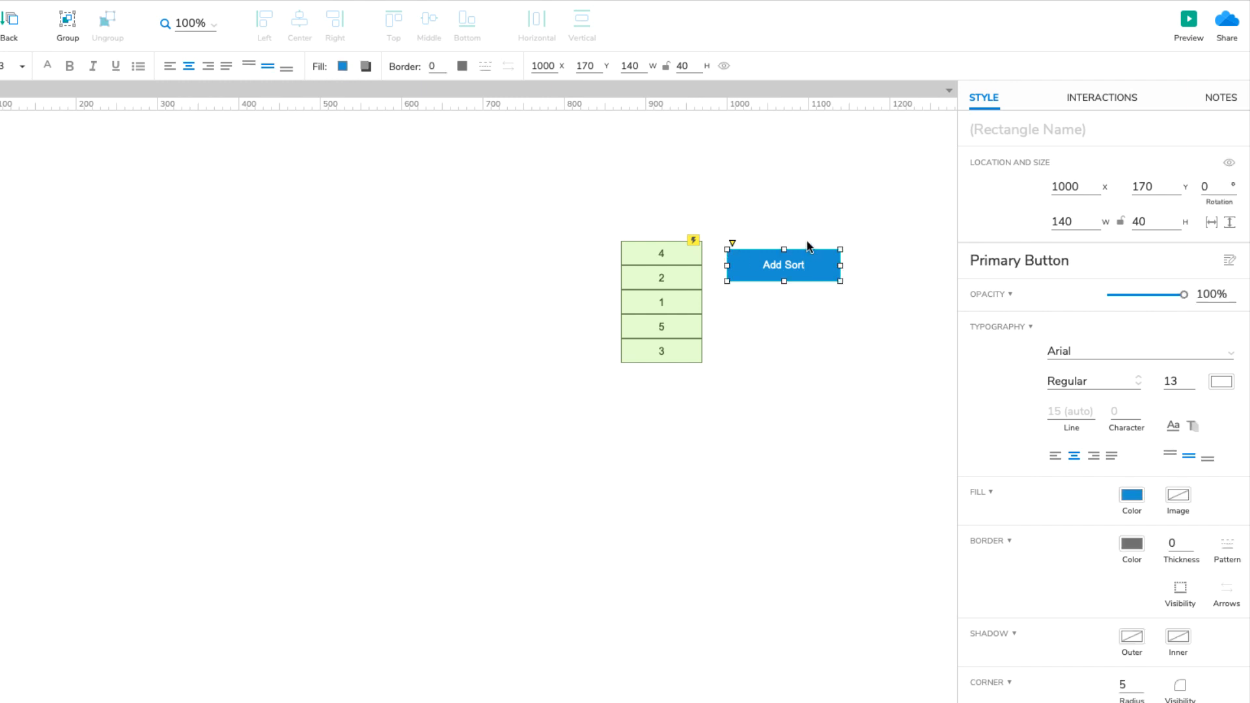
{"action": "left_click", "coordinate": [1102, 97]}
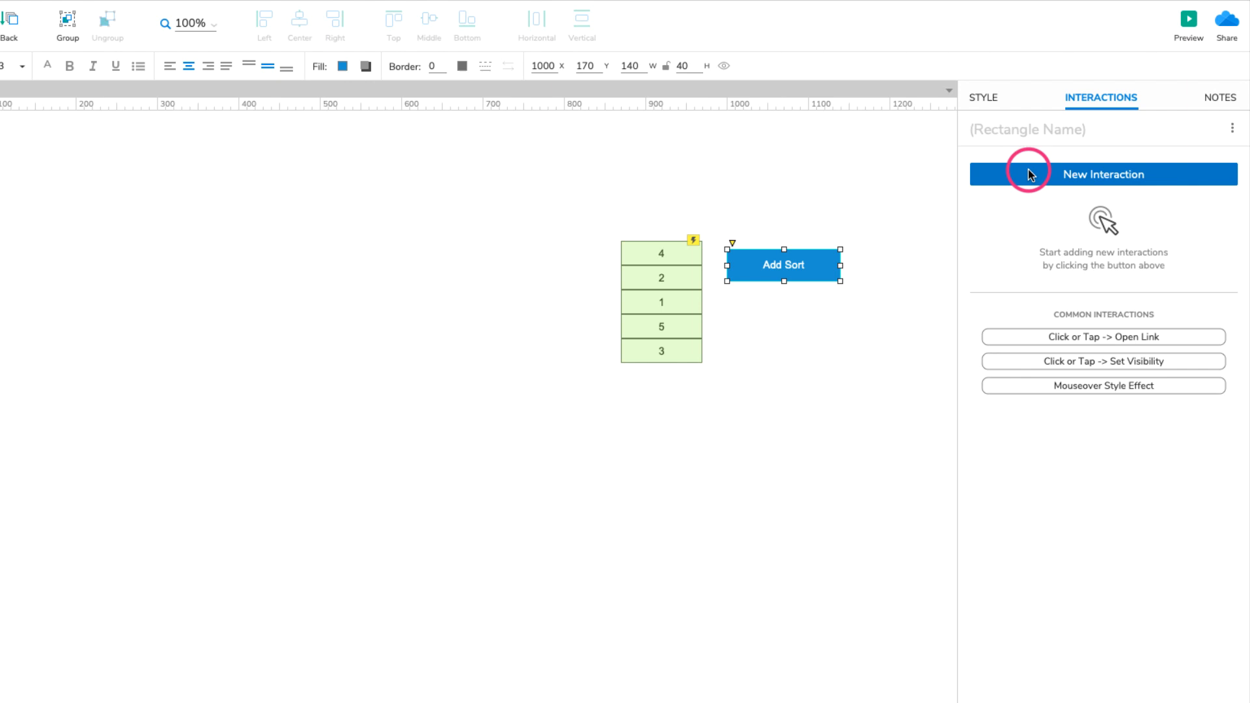
- Add a Click or Tap interaction with an Add Sort action on (Repeater), named Toggle Column0, sorting Column0
{"action": "left_click", "coordinate": [1103, 174]}
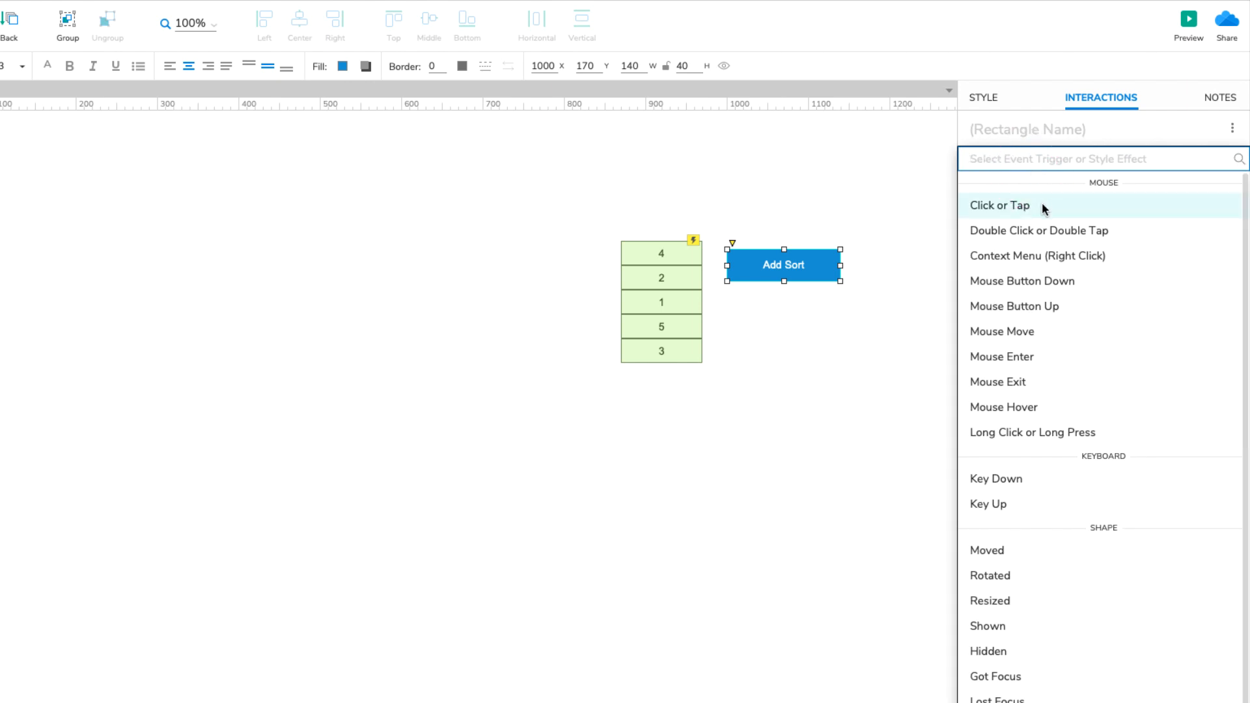
{"action": "left_click", "coordinate": [1000, 205]}
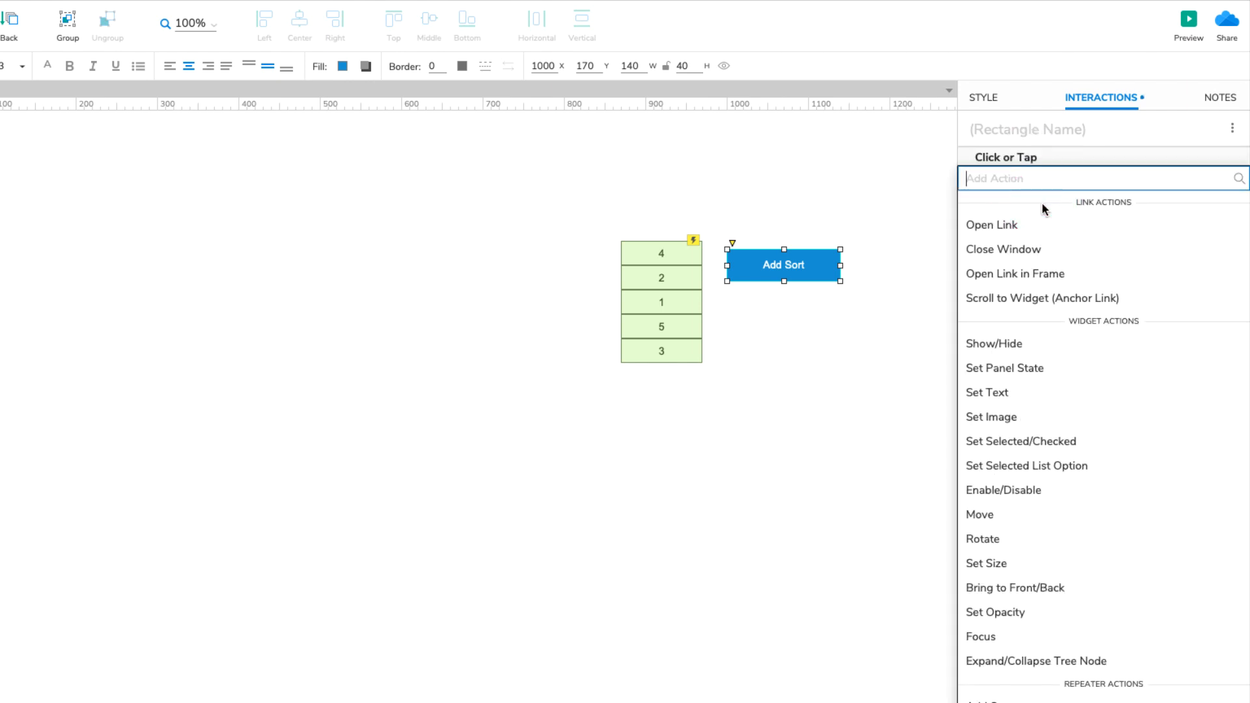
{"action": "type", "text": "add so"}
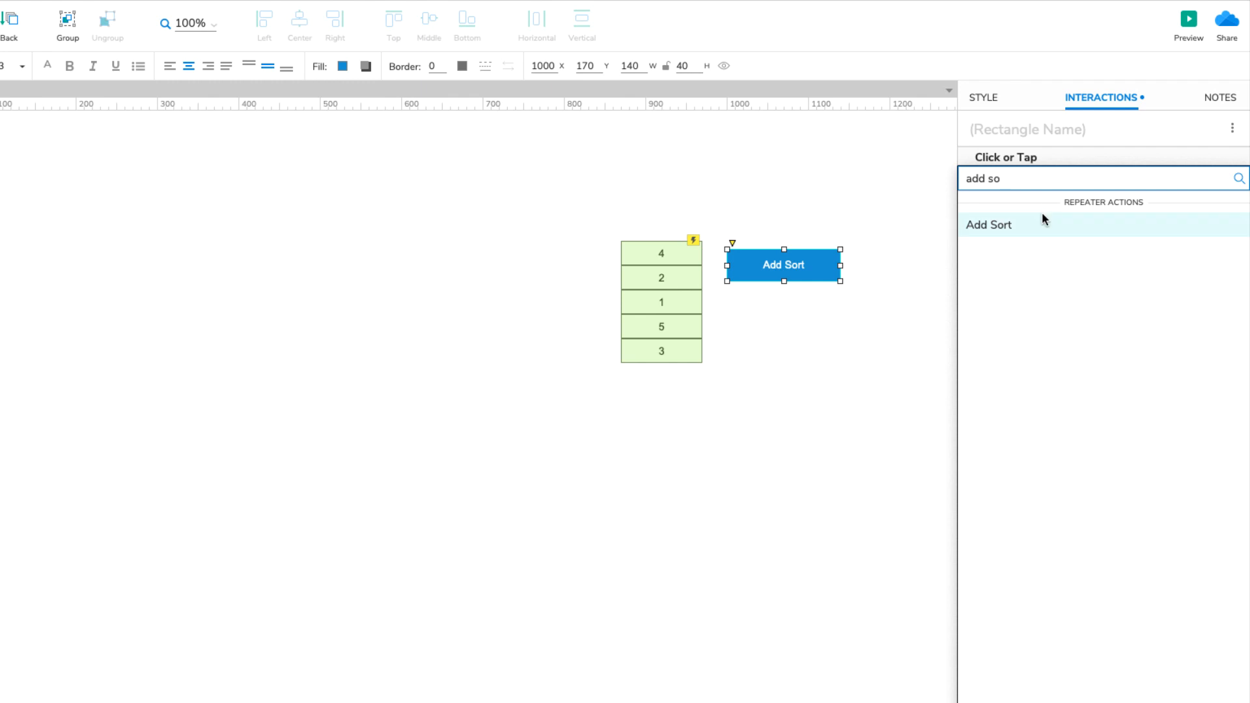
{"action": "left_click", "coordinate": [988, 225]}
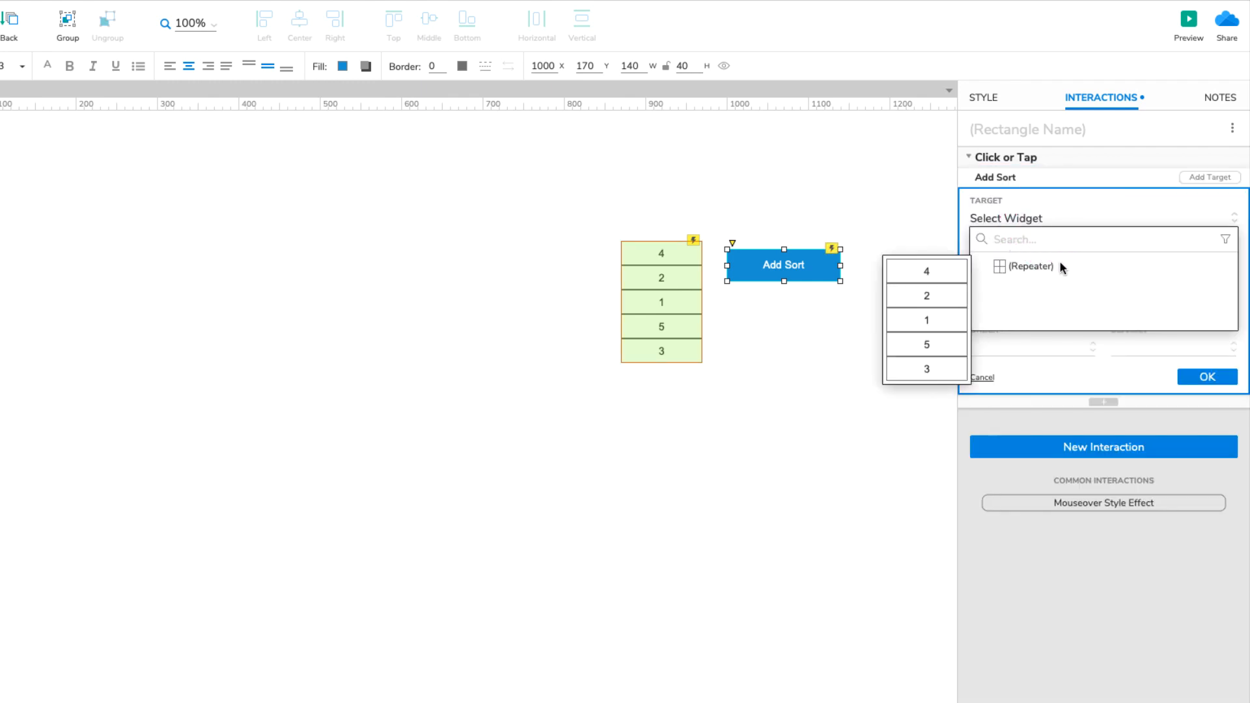
{"action": "left_click", "coordinate": [1032, 266]}
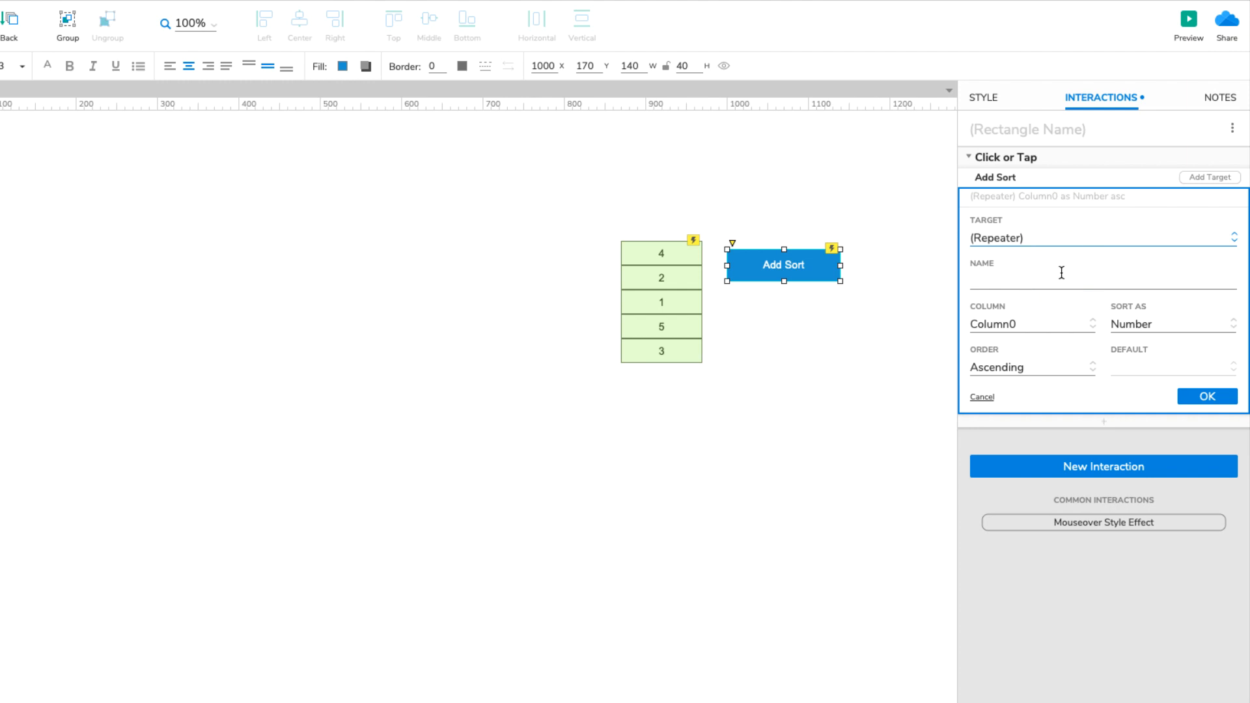
{"action": "type", "text": "Toggle Colum"}
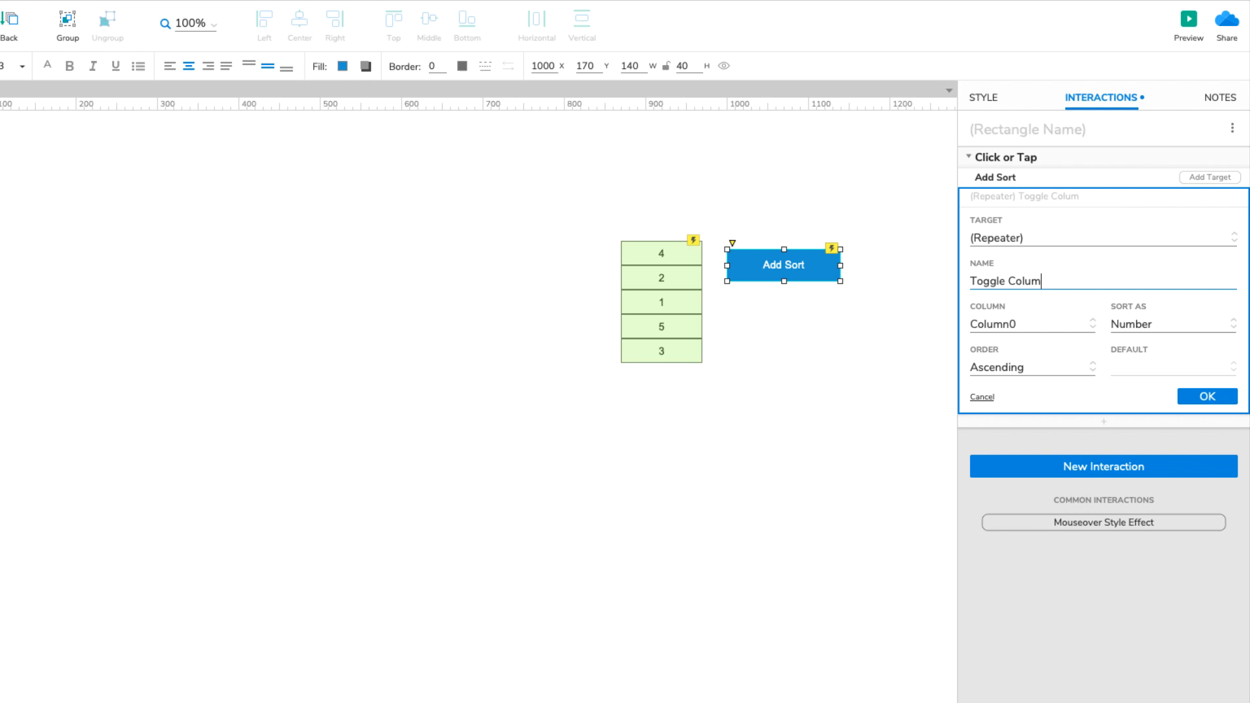
{"action": "type", "text": "0"}
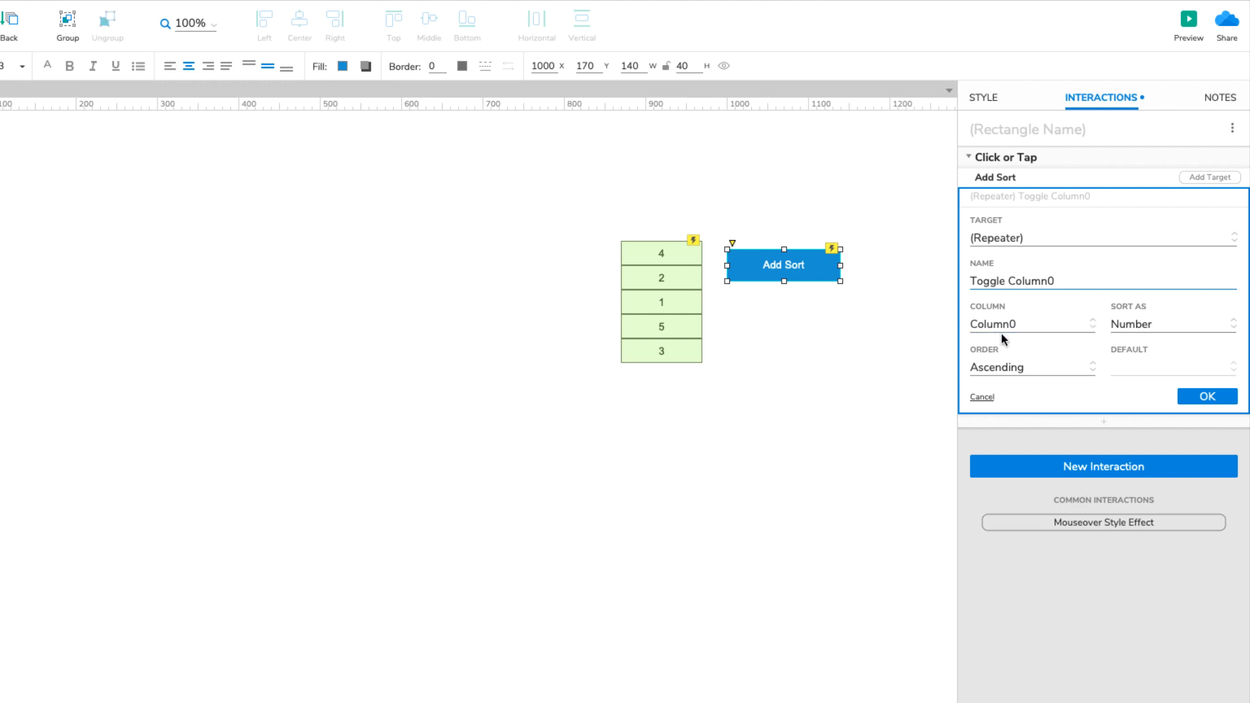
{"action": "mouse_move", "coordinate": [1067, 338]}
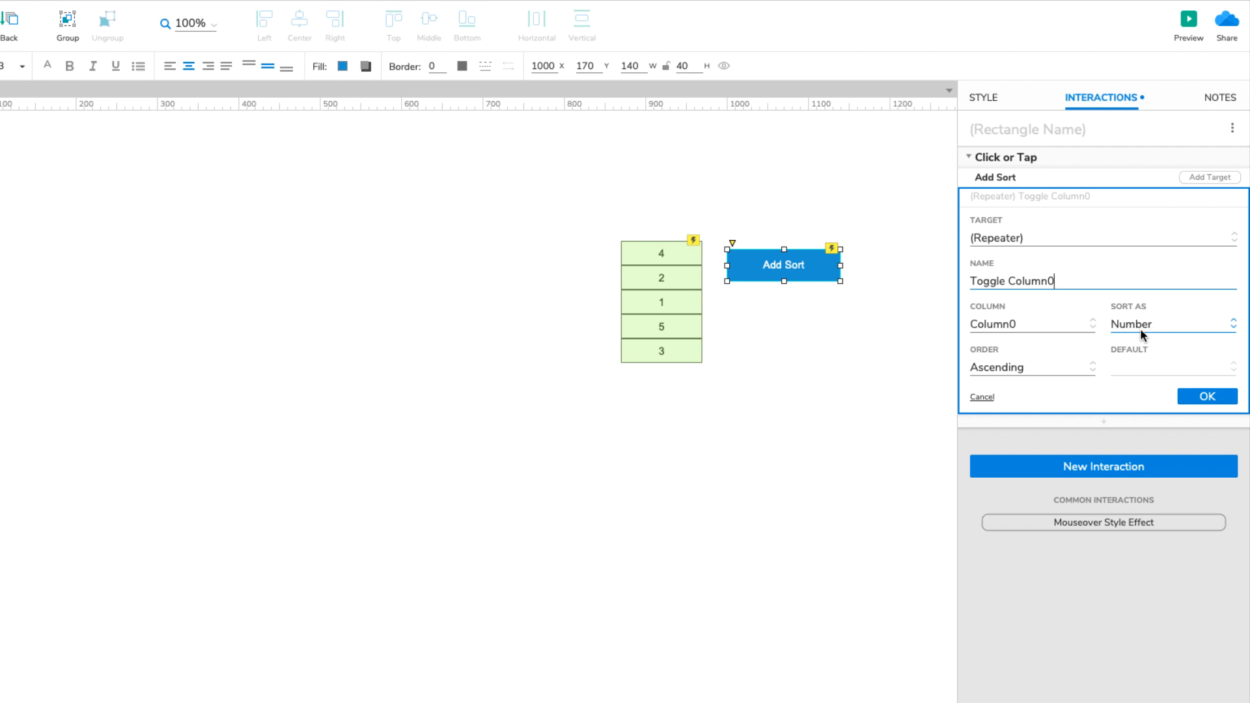
- Set the sort type to Number, order to Toggle with default Ascending, and confirm the action
{"action": "left_click", "coordinate": [1172, 324]}
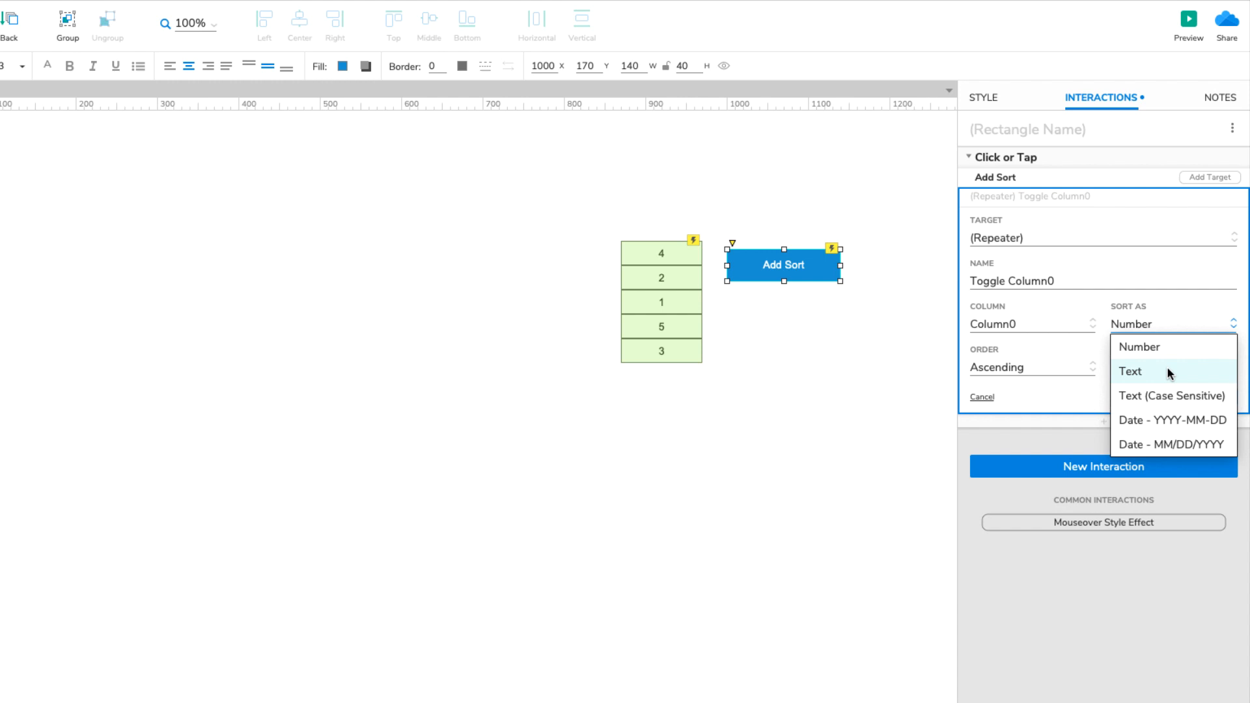
{"action": "mouse_move", "coordinate": [1170, 396]}
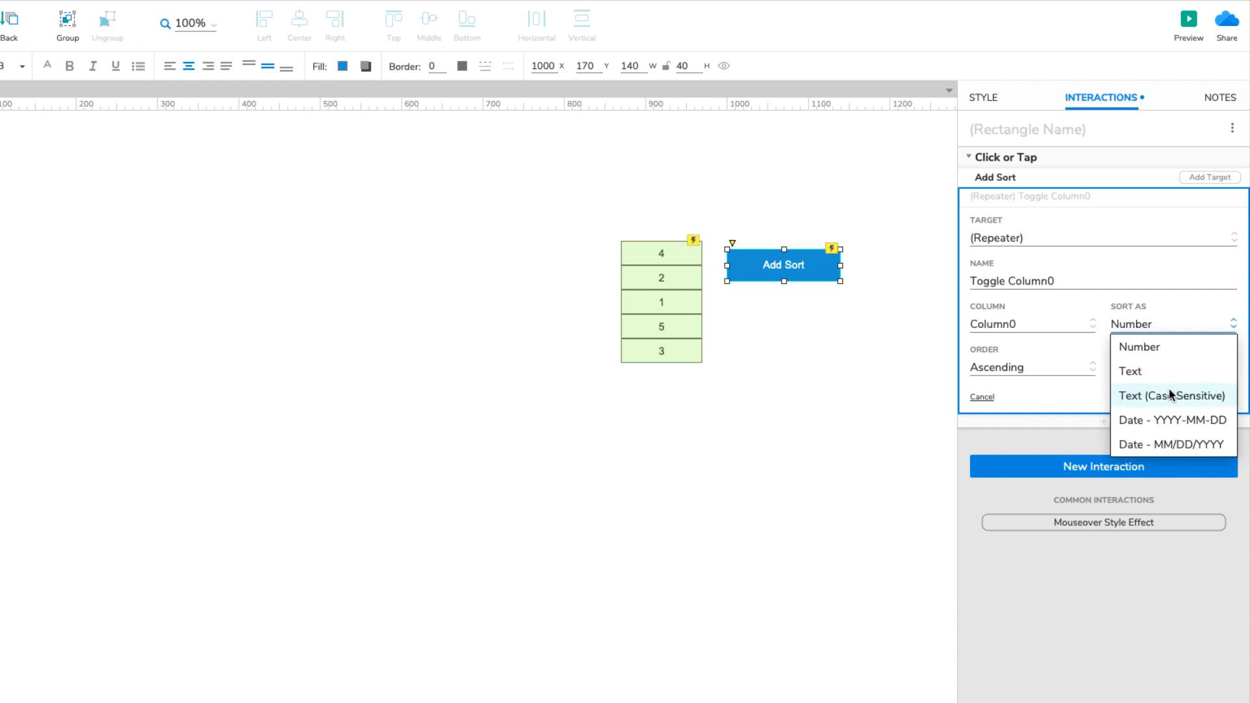
{"action": "mouse_move", "coordinate": [1172, 421]}
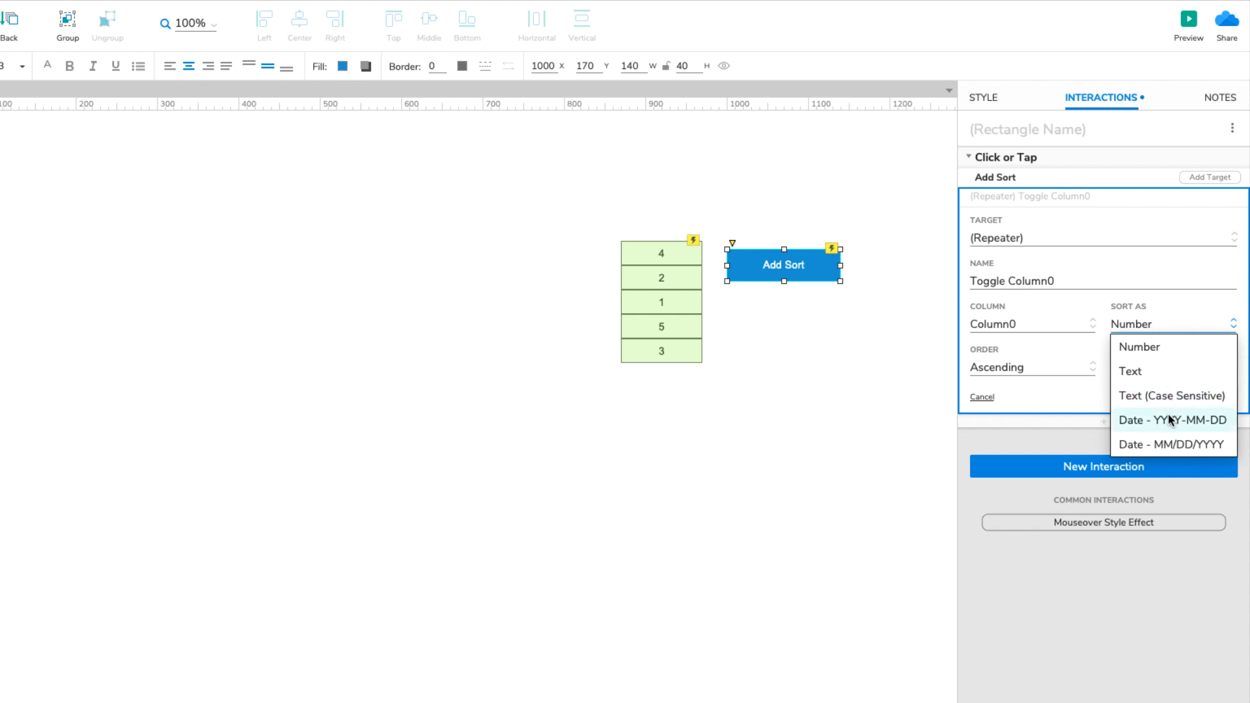
{"action": "mouse_move", "coordinate": [1170, 425]}
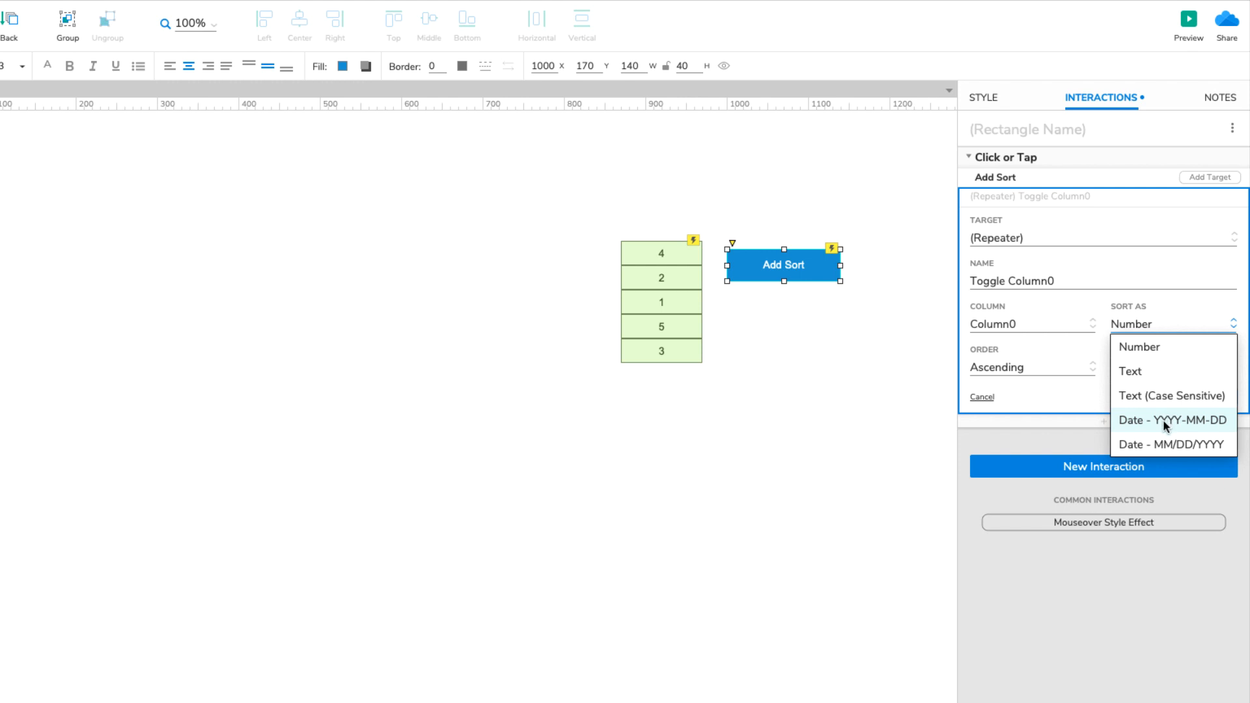
{"action": "mouse_move", "coordinate": [1171, 444]}
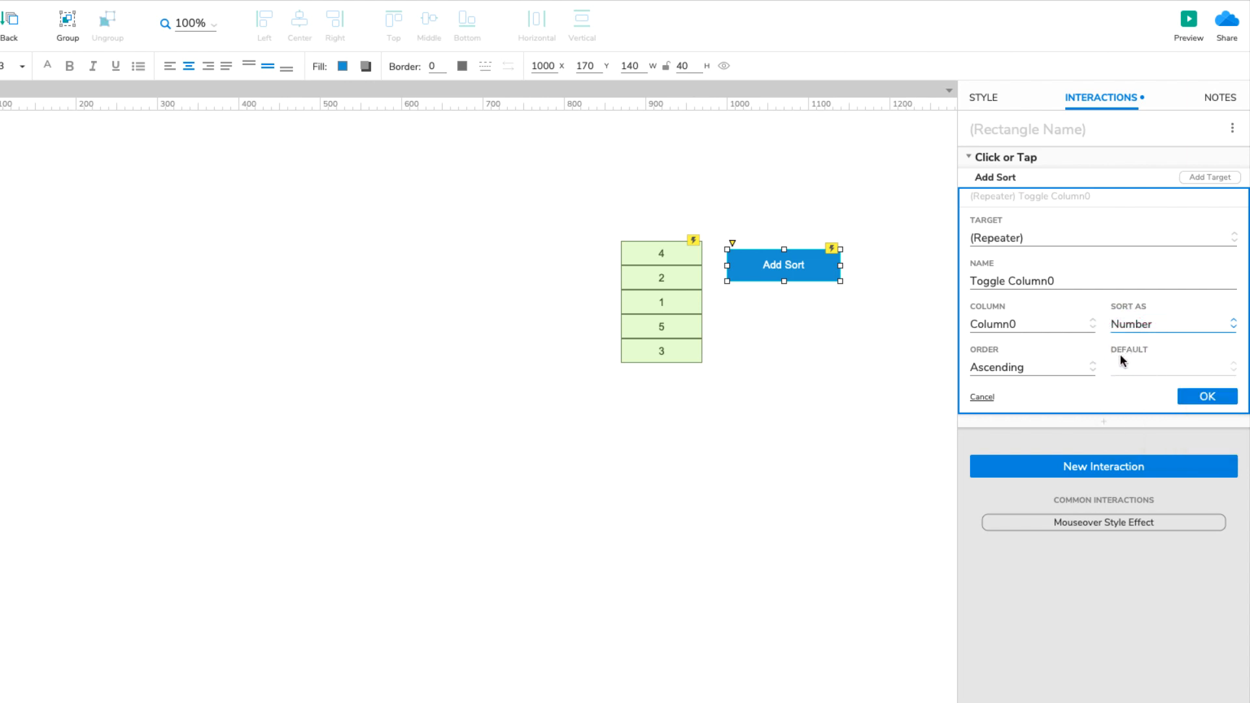
{"action": "left_click", "coordinate": [1031, 367]}
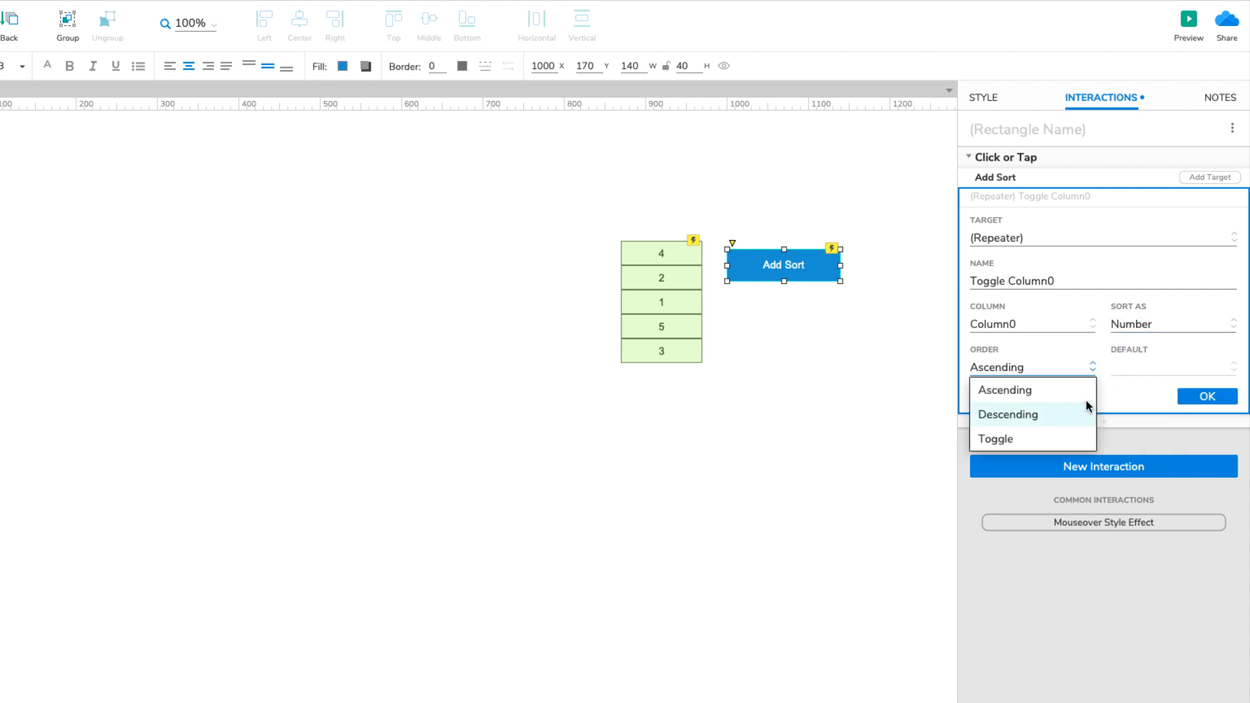
{"action": "mouse_move", "coordinate": [1082, 439]}
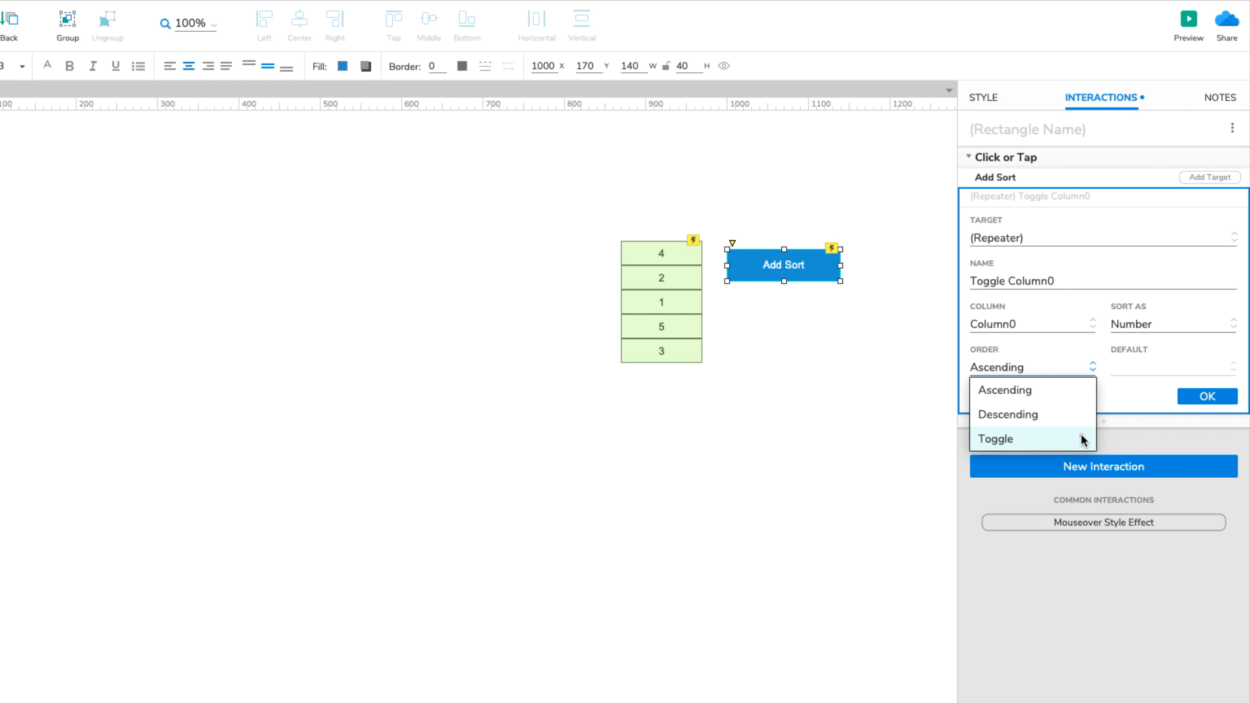
{"action": "left_click", "coordinate": [996, 439]}
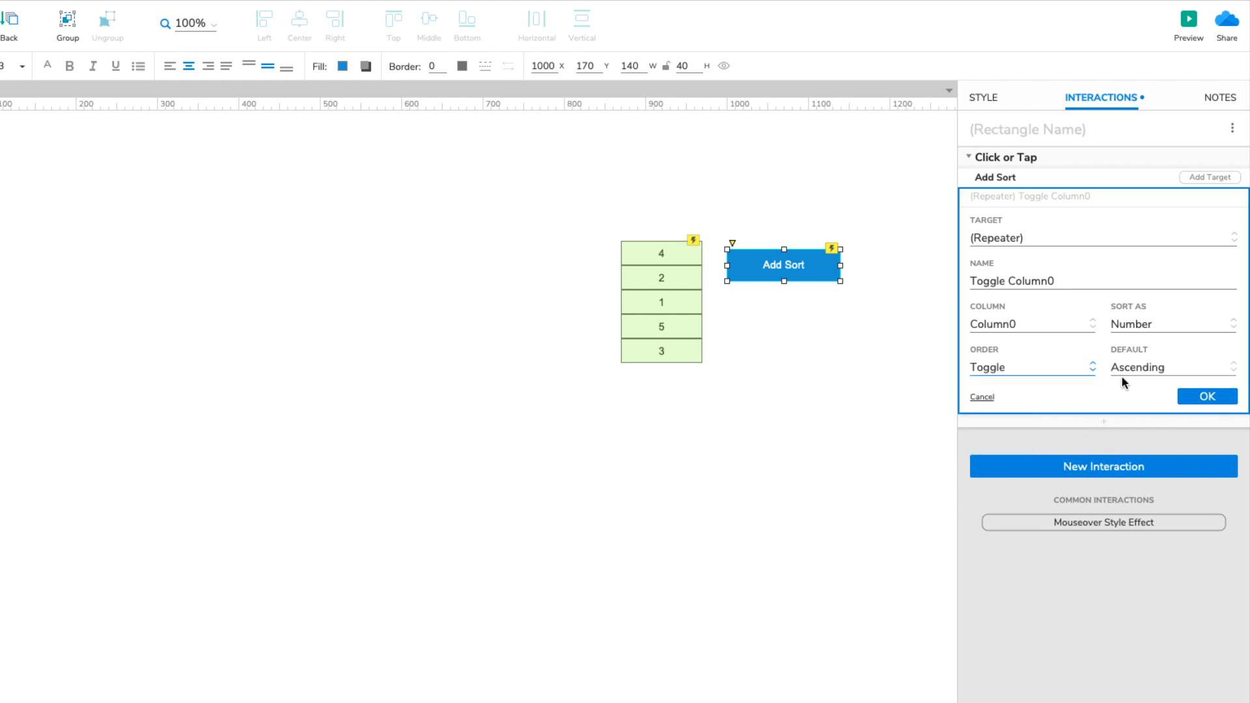
{"action": "mouse_move", "coordinate": [1142, 383]}
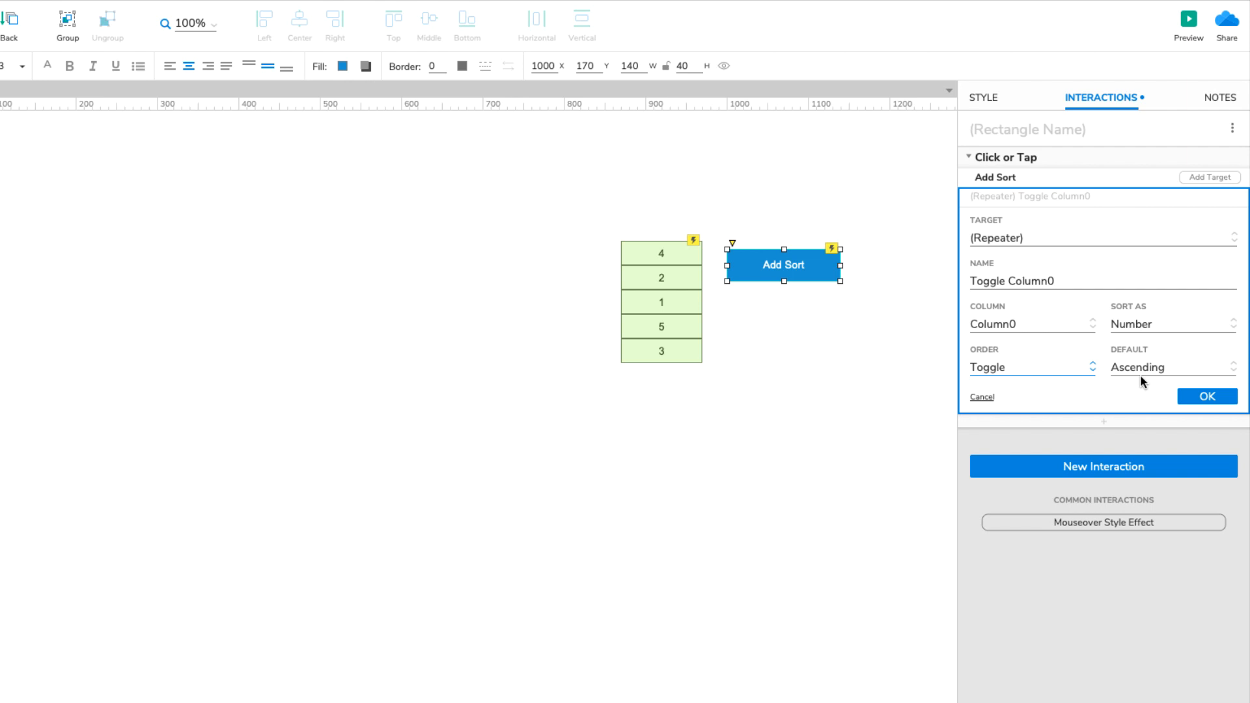
{"action": "mouse_move", "coordinate": [1145, 389]}
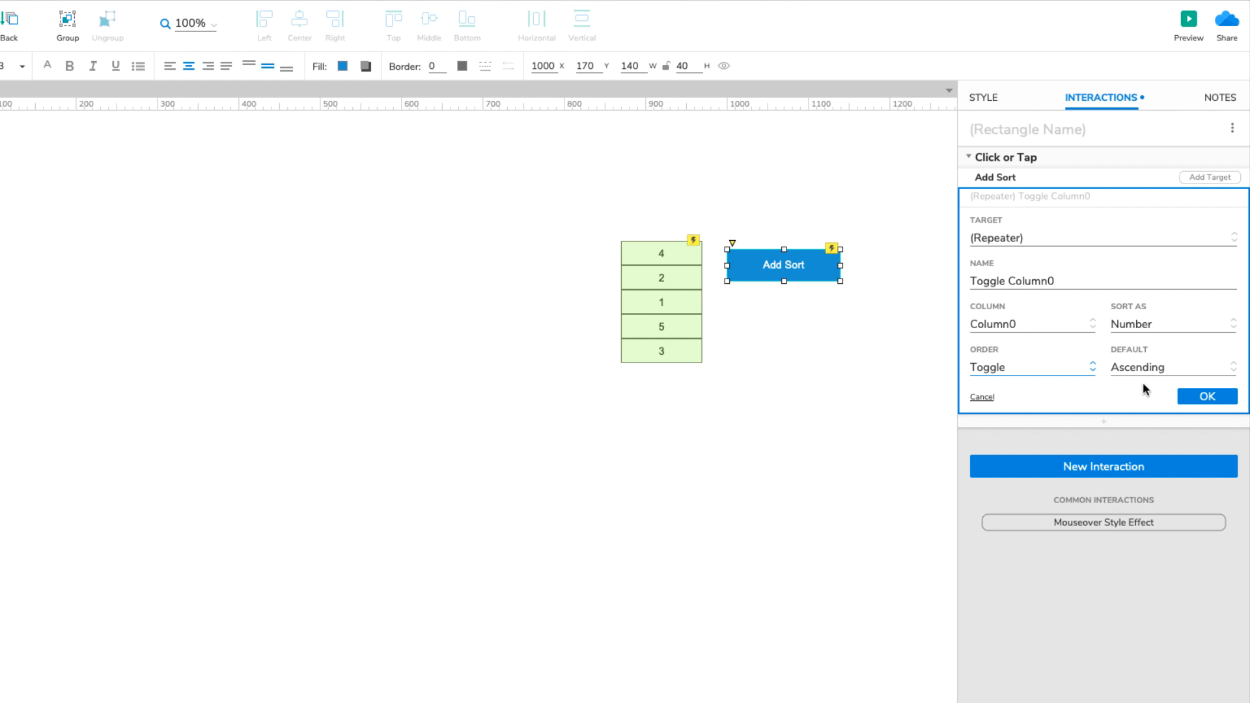
{"action": "left_click", "coordinate": [1206, 396]}
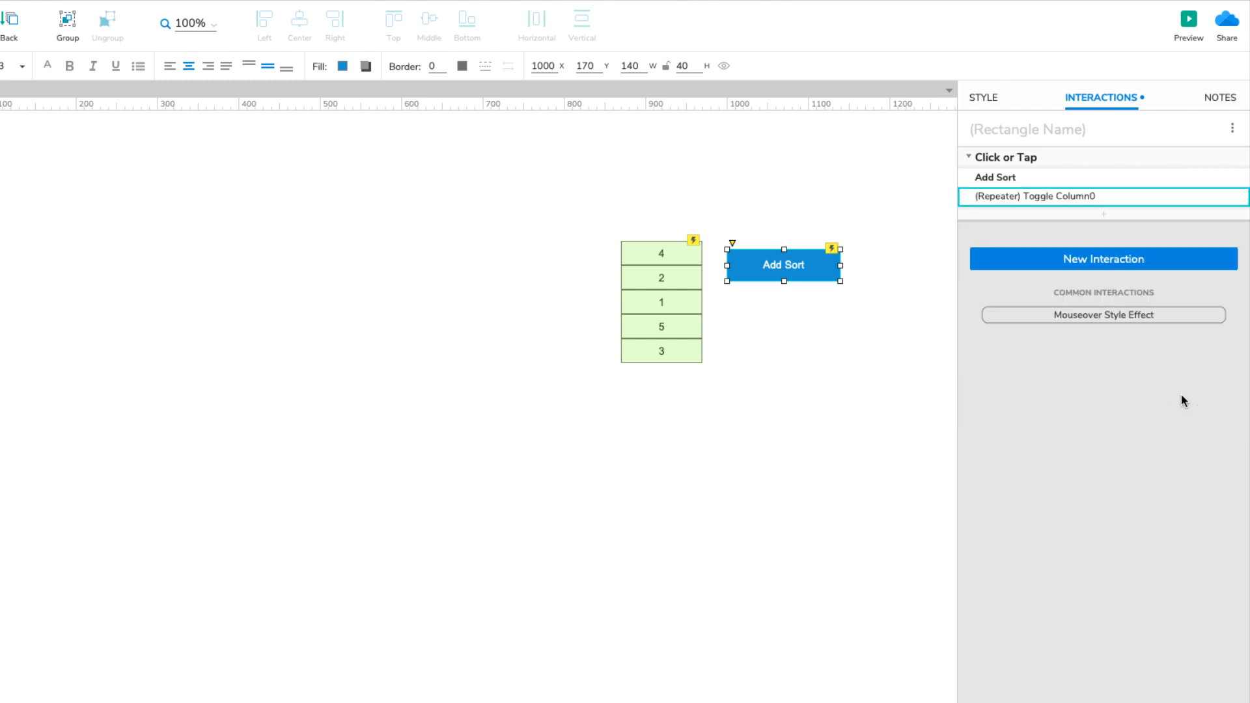
{"action": "mouse_move", "coordinate": [940, 452]}
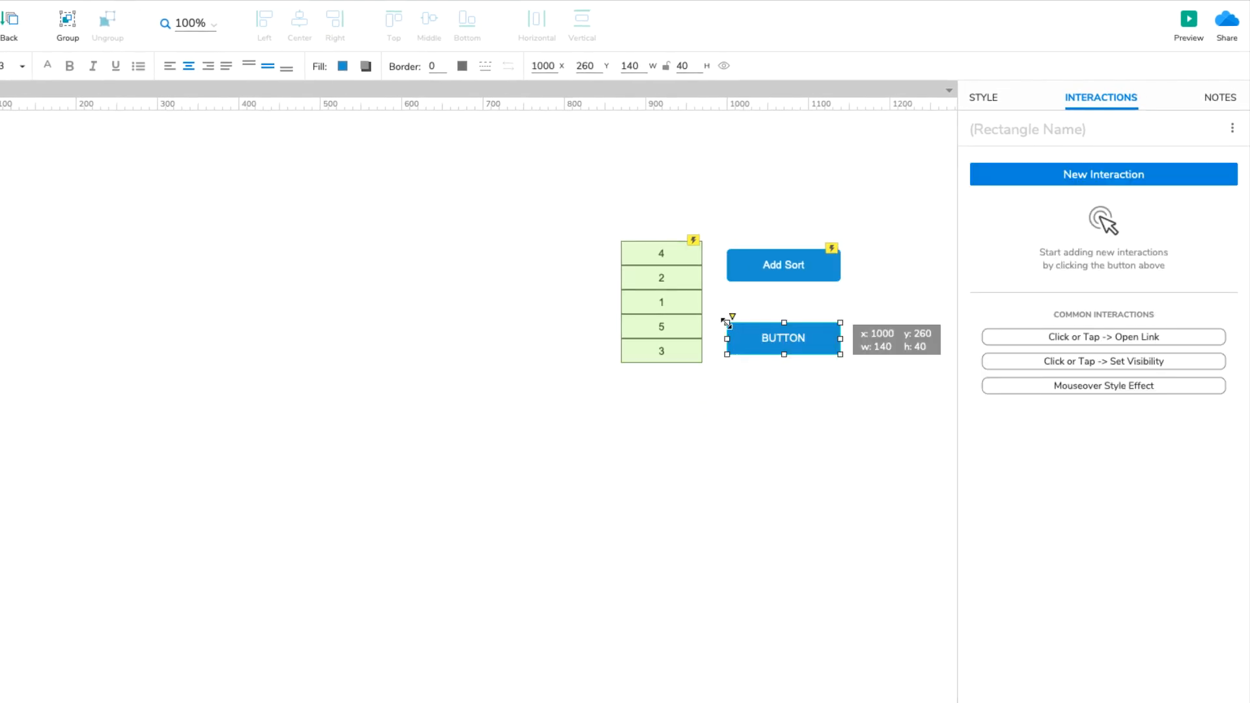
- Label the duplicated button below Add Sort as Remove Sort
{"action": "type", "text": "Remove Sort"}
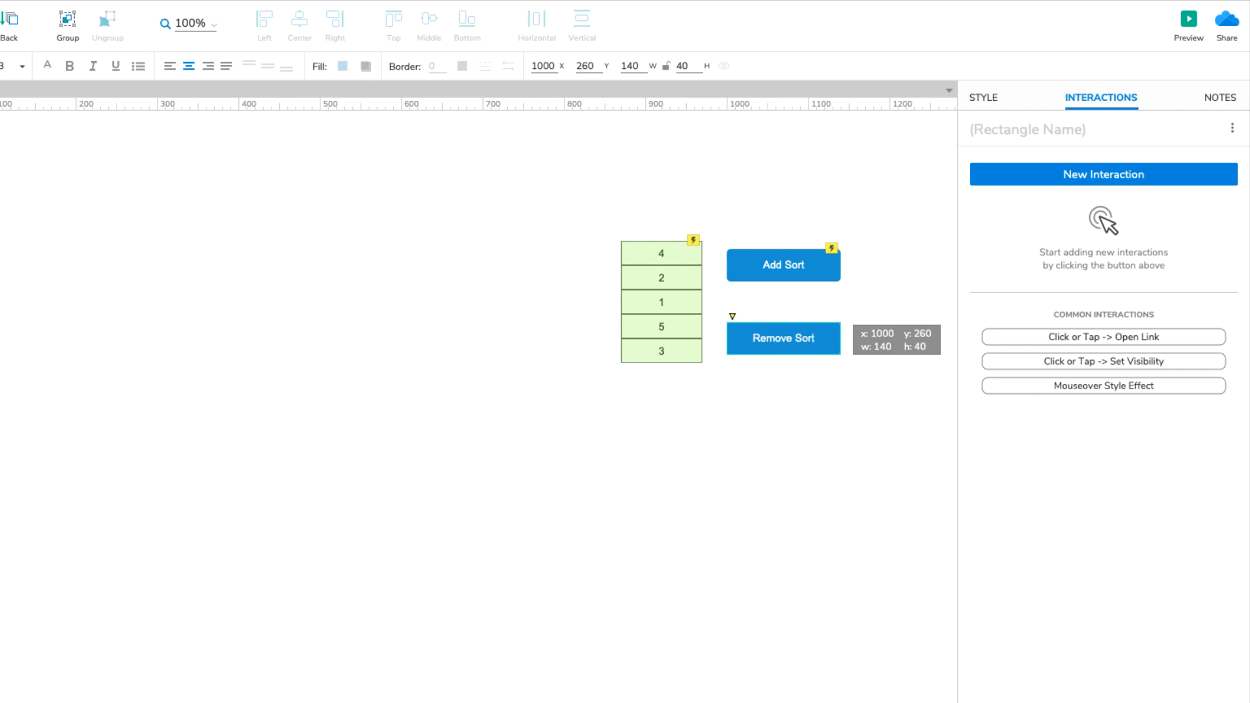
{"action": "left_click", "coordinate": [783, 338]}
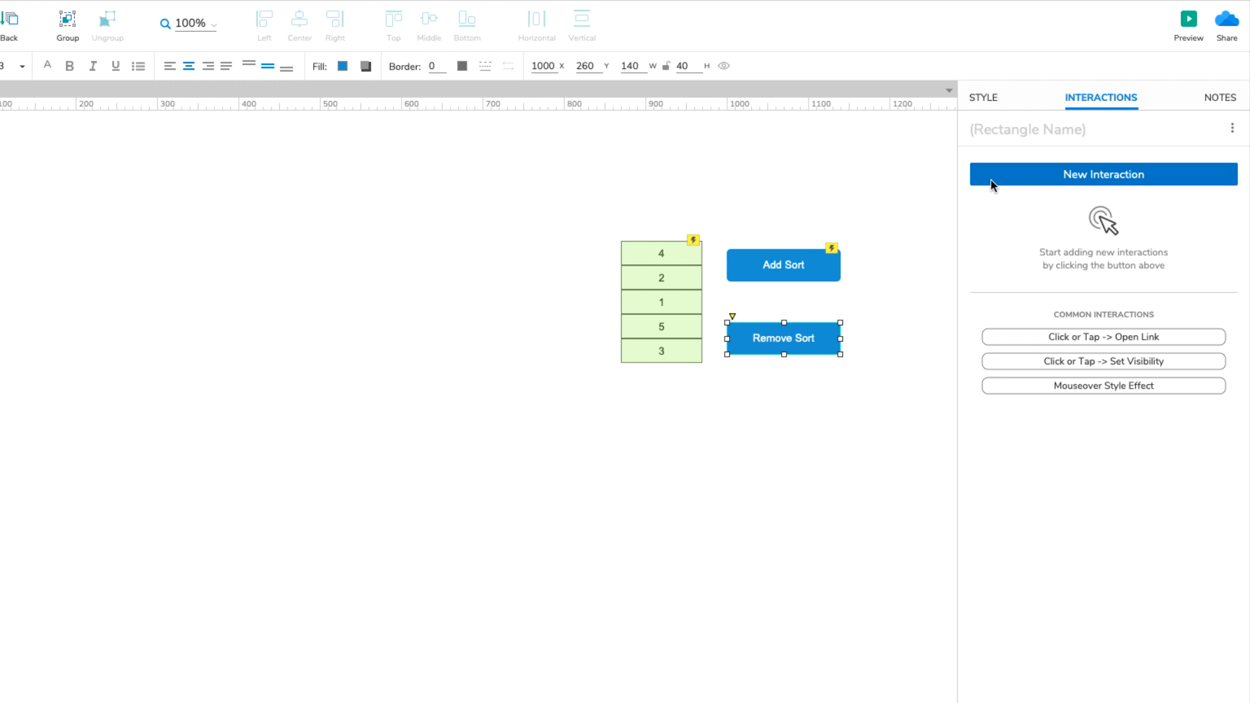
- Add a Click or Tap interaction that removes All sorts from (Repeater), and confirm it
{"action": "left_click", "coordinate": [1102, 174]}
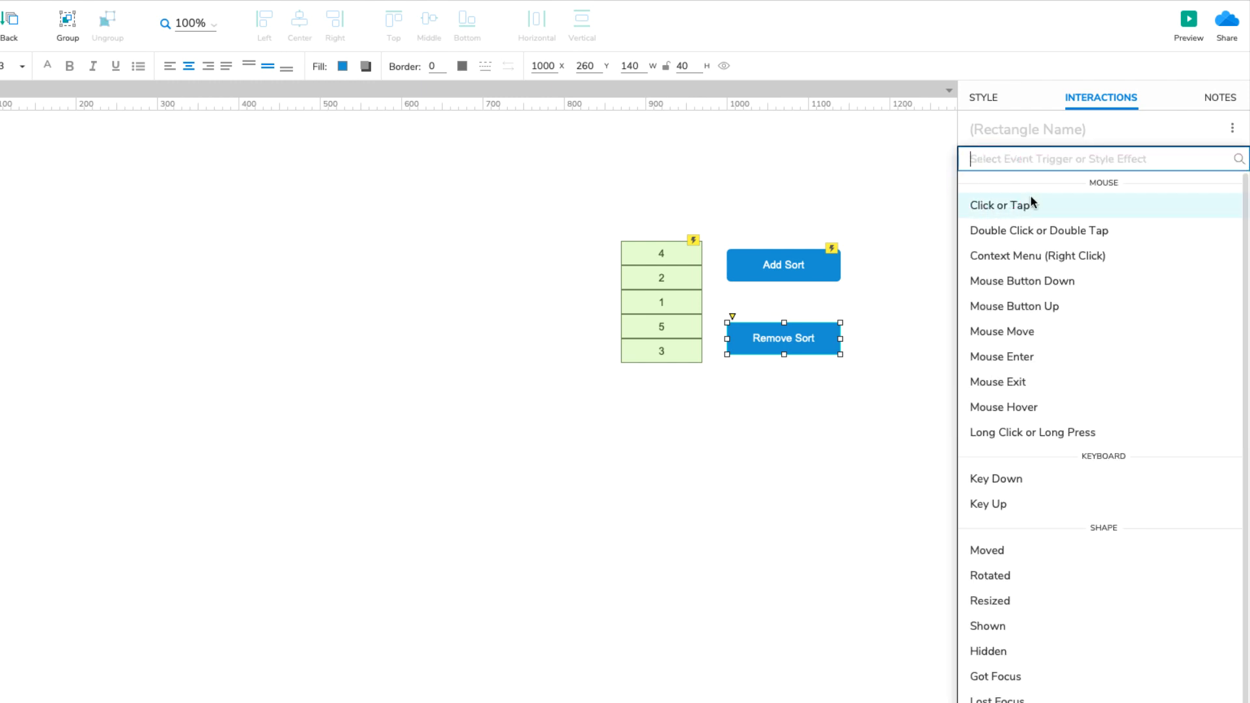
{"action": "mouse_move", "coordinate": [1030, 205]}
{"action": "type", "text": "remo"}
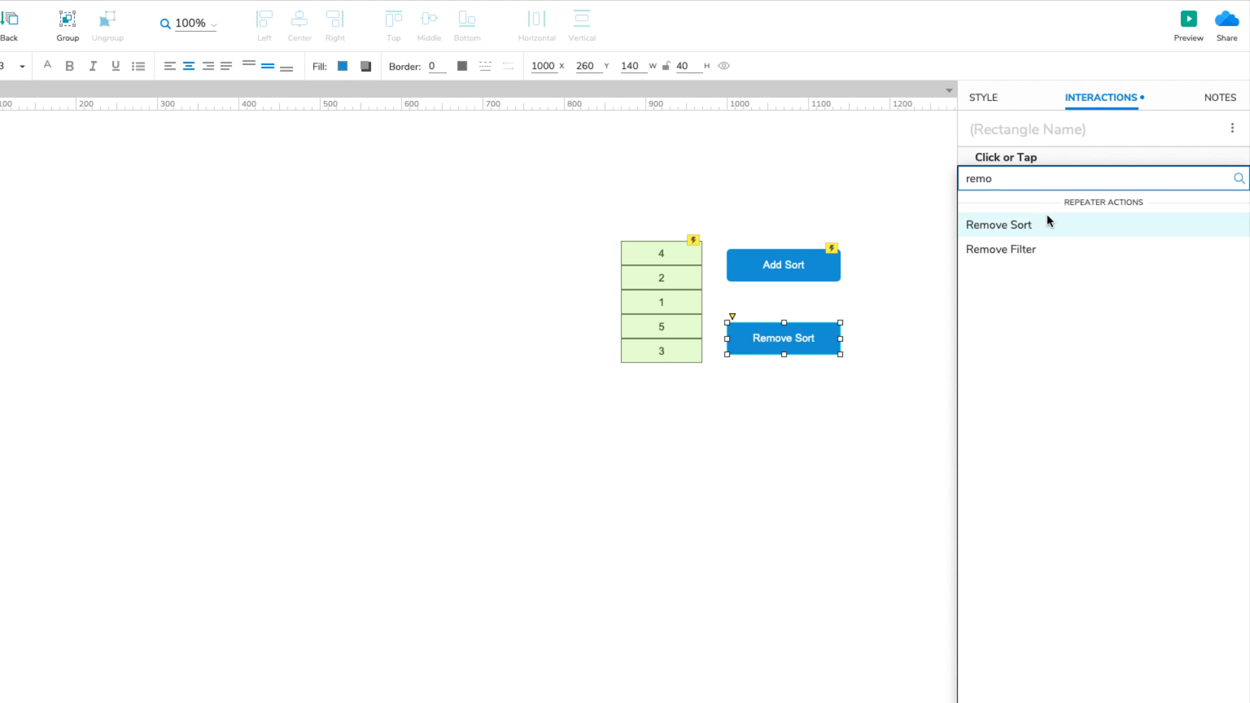
{"action": "left_click", "coordinate": [998, 225]}
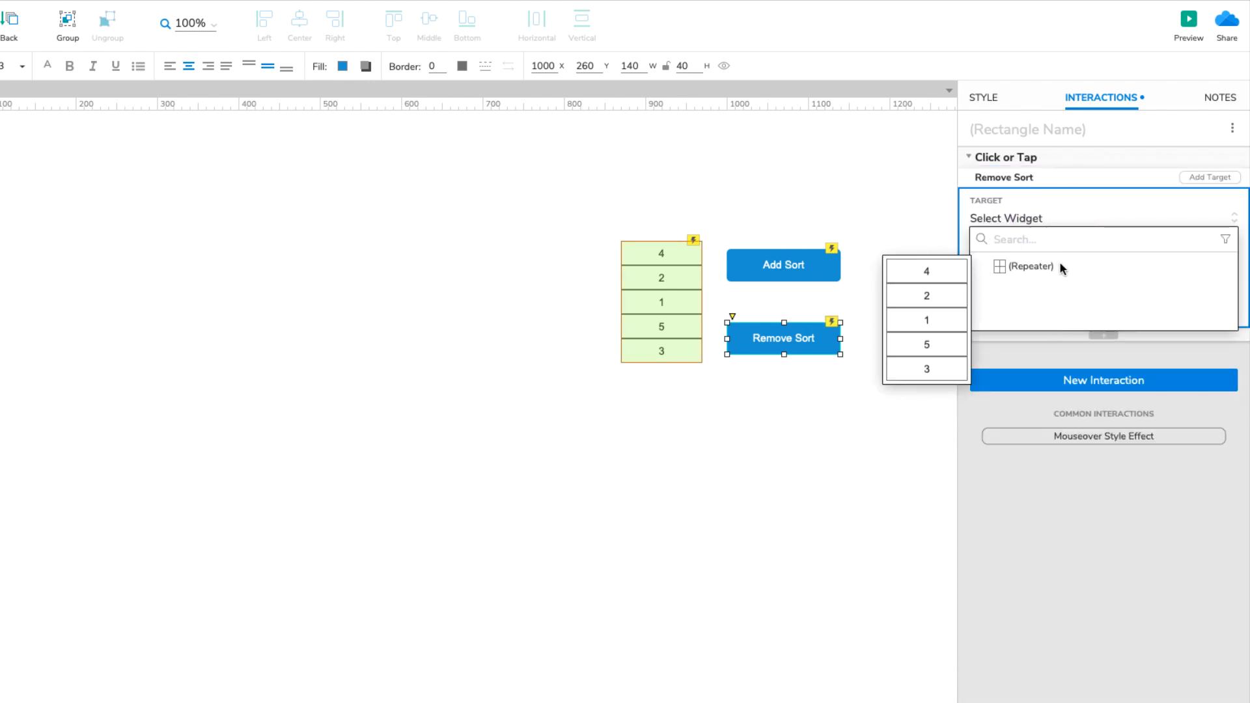
{"action": "left_click", "coordinate": [1031, 266]}
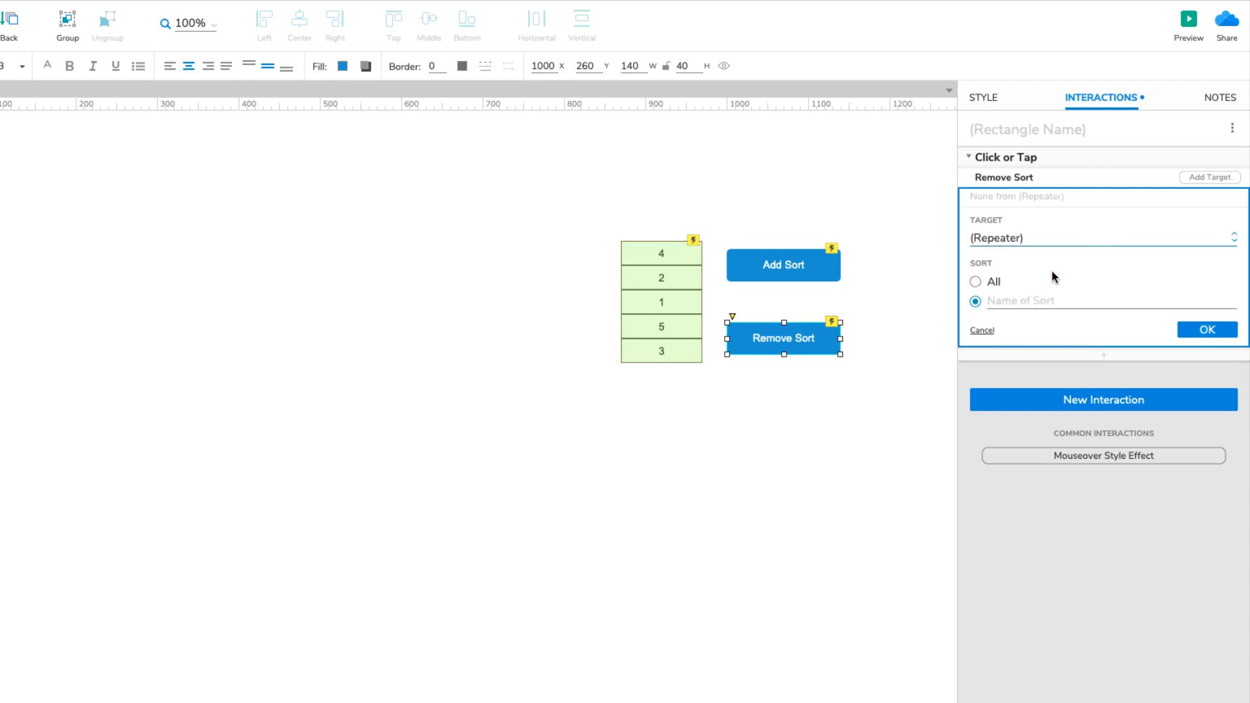
{"action": "left_click", "coordinate": [976, 282]}
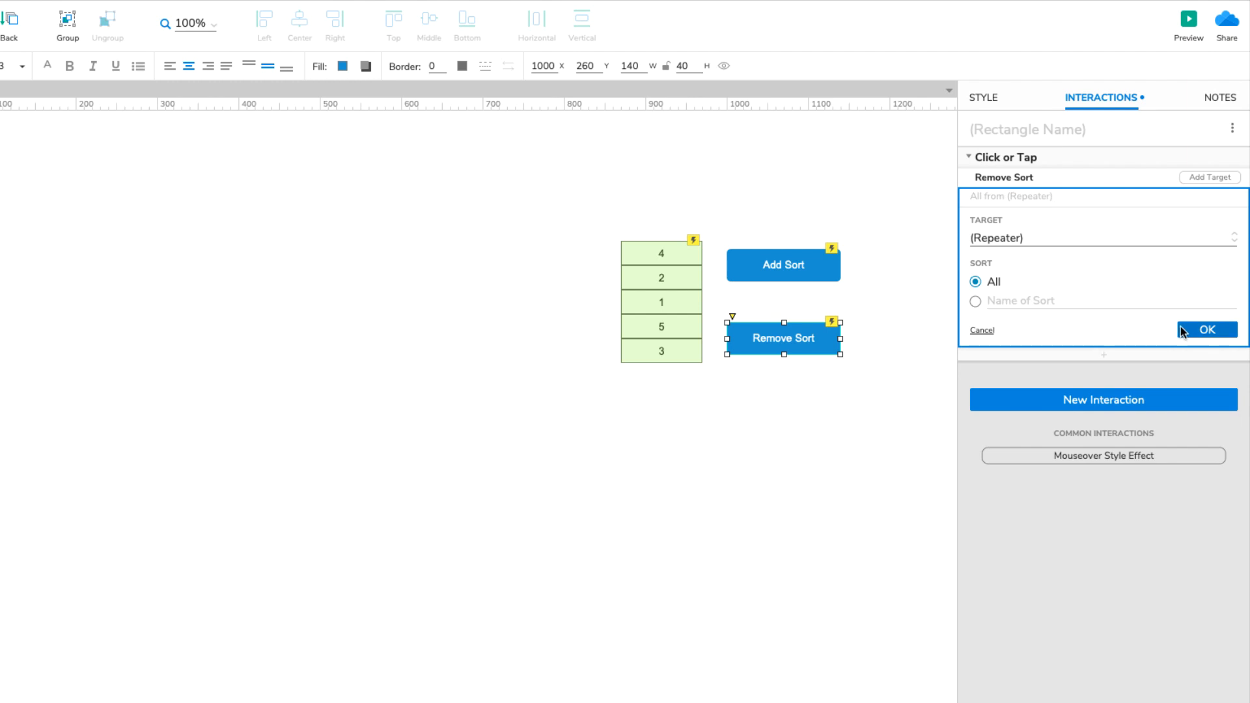
{"action": "left_click", "coordinate": [1206, 330]}
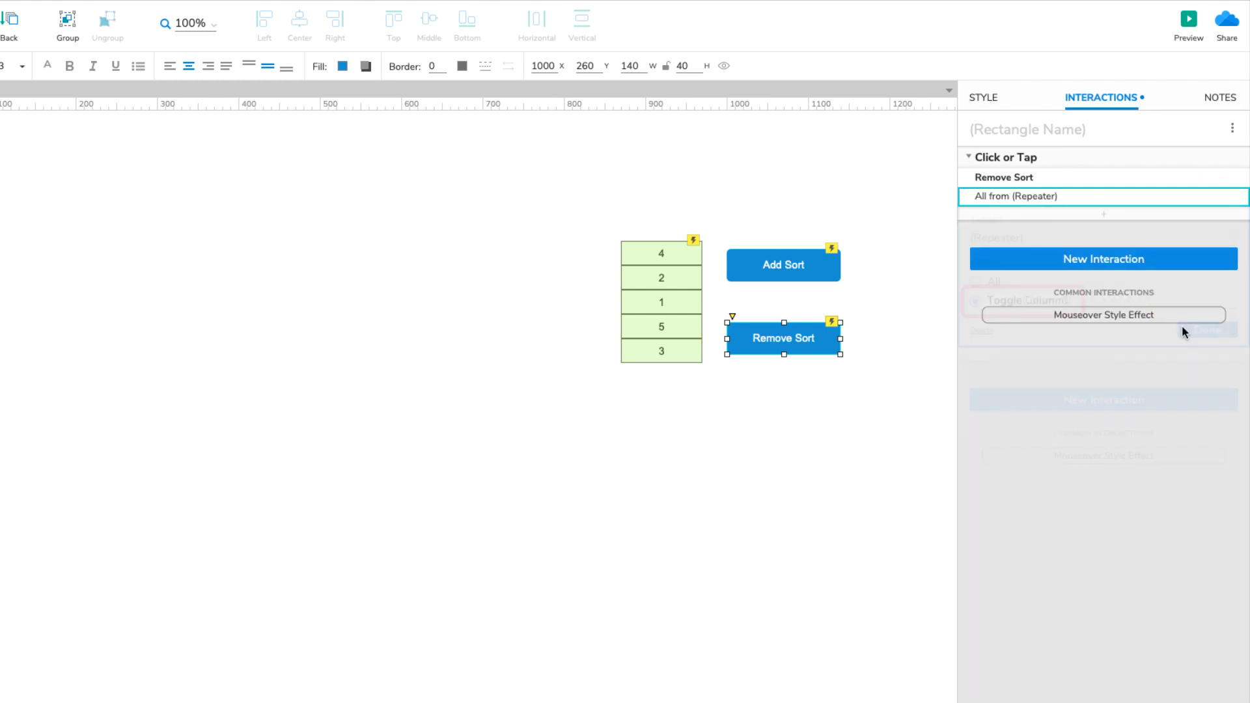
{"action": "left_click", "coordinate": [976, 300]}
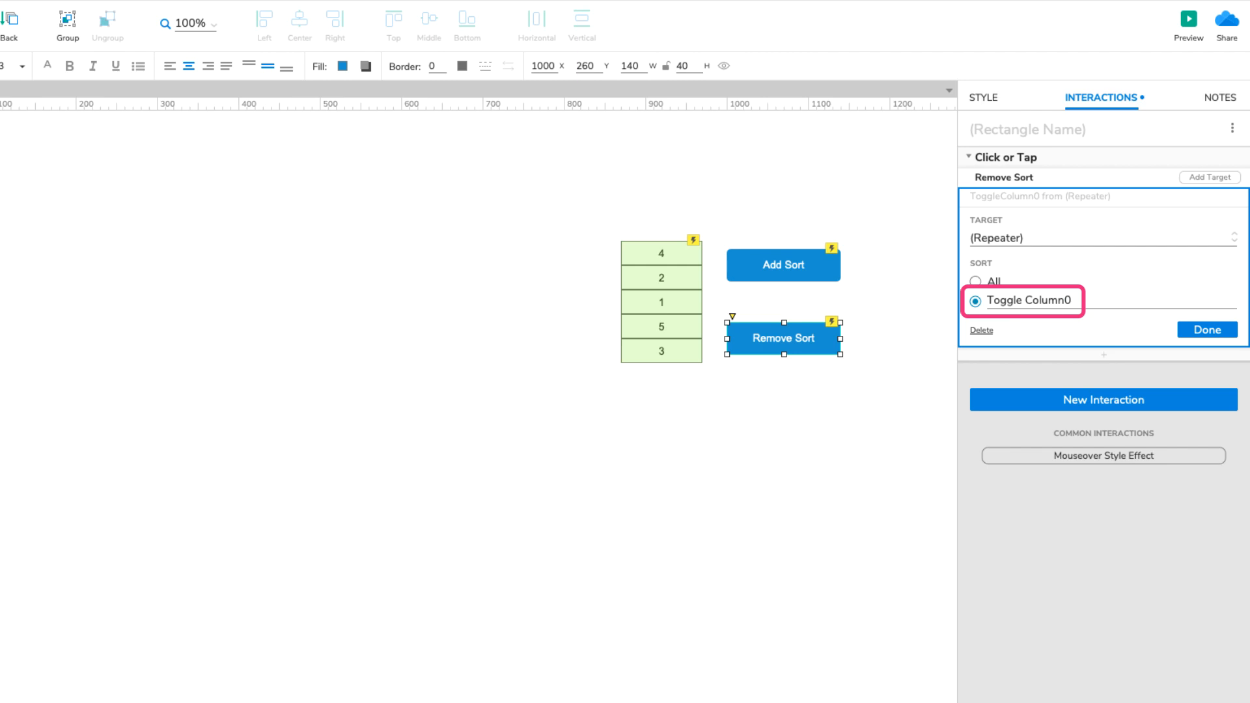
{"action": "left_click", "coordinate": [1206, 329]}
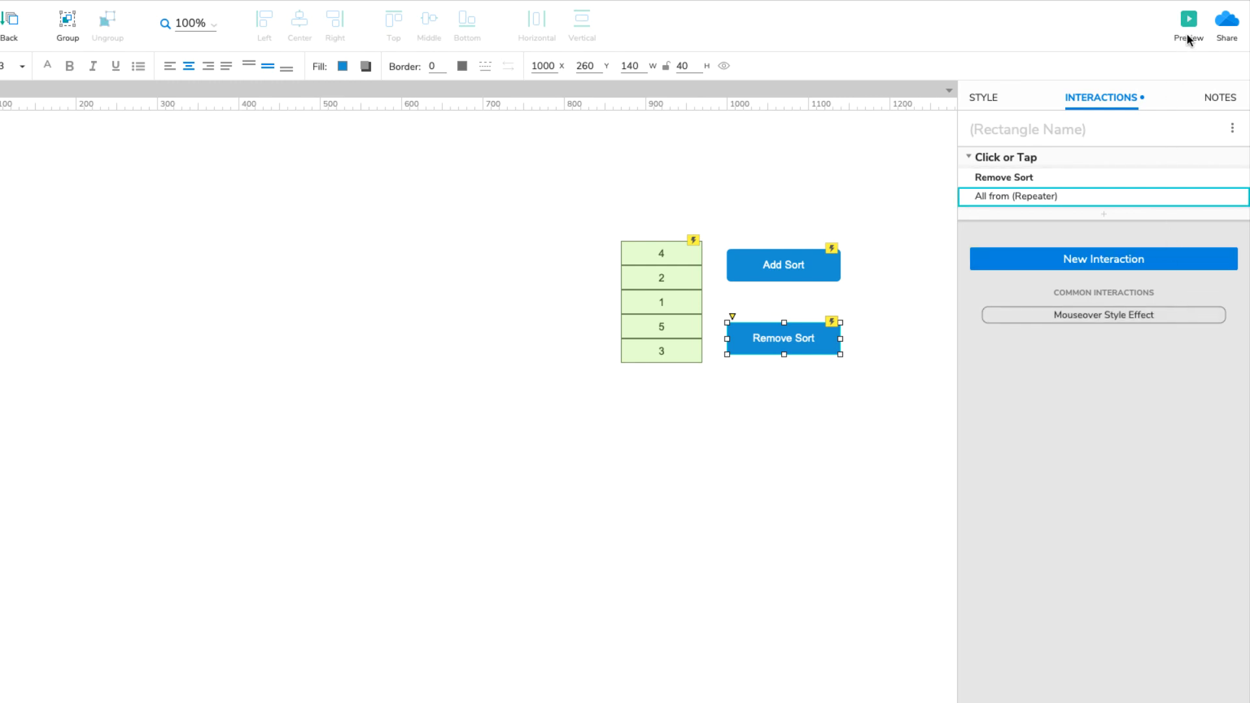
- Preview in the browser and click Add Sort twice to sort 1–5 then 5–1
{"action": "left_click", "coordinate": [1188, 18]}
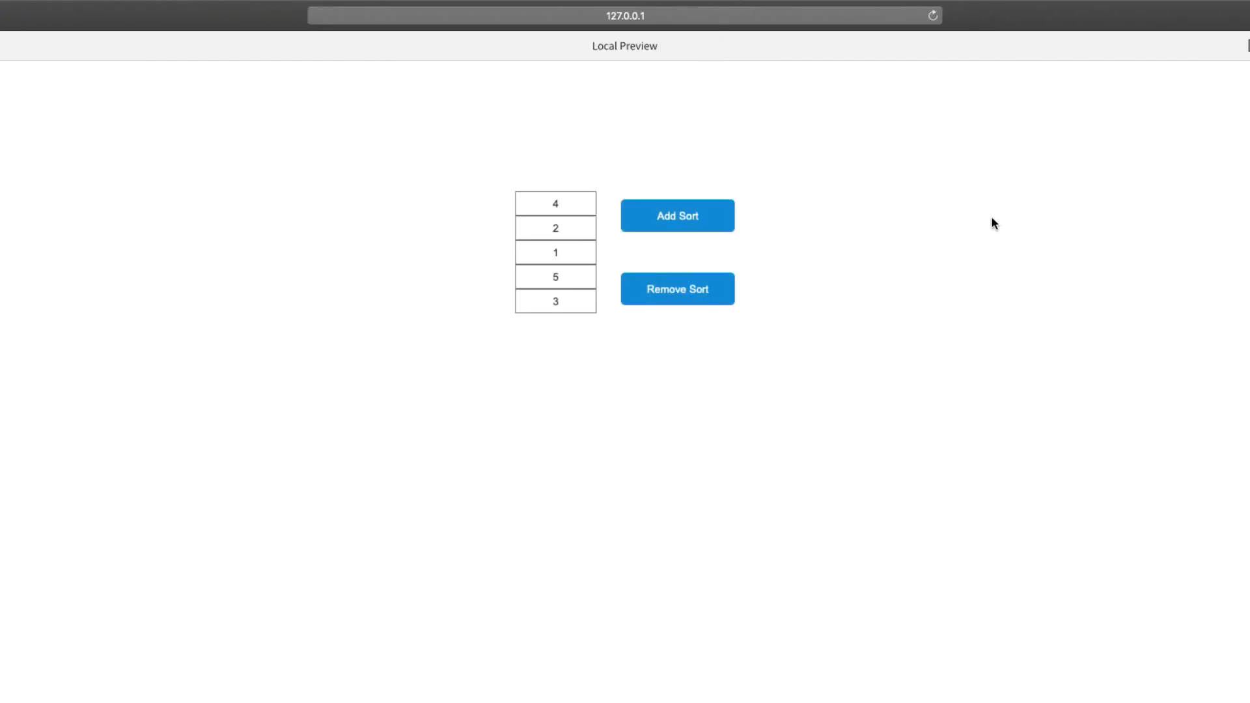
{"action": "left_click", "coordinate": [677, 215]}
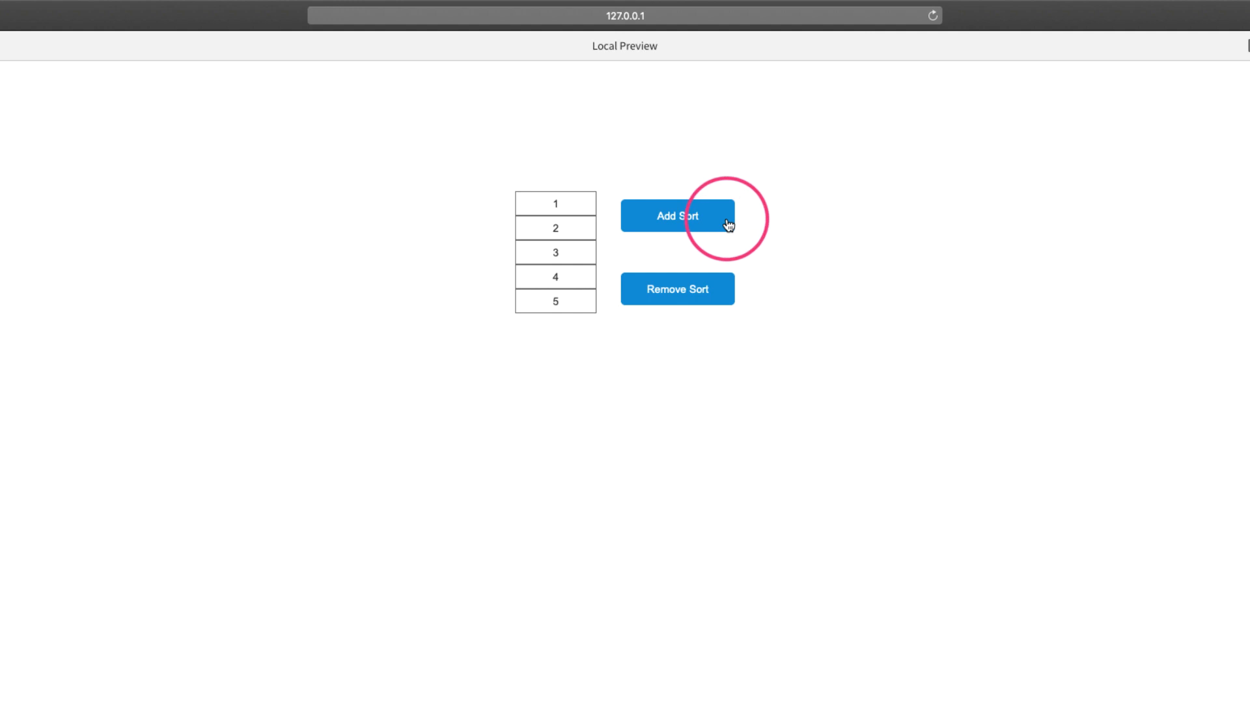
{"action": "left_click", "coordinate": [677, 215]}
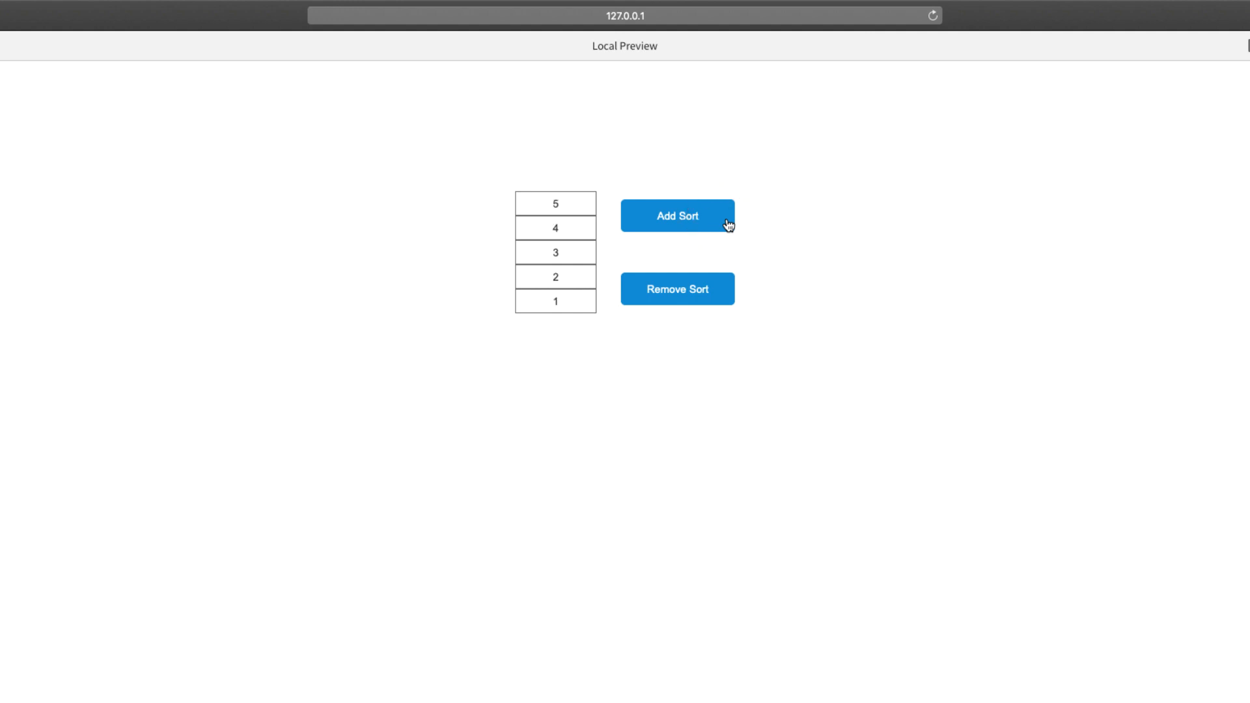